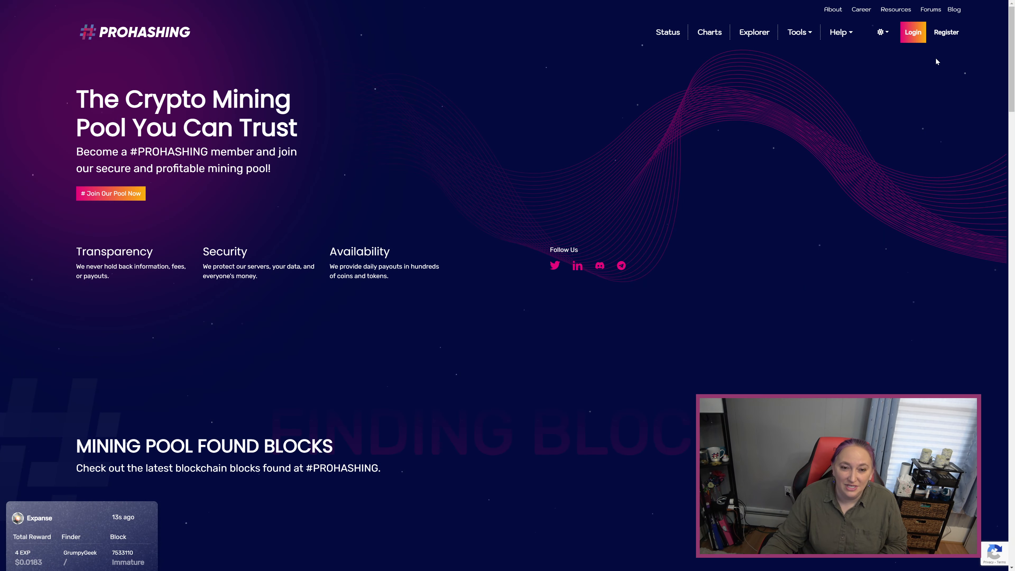
# Start a new account registration and begin entering the username 'prohas...'.
pyautogui.click(946, 32)
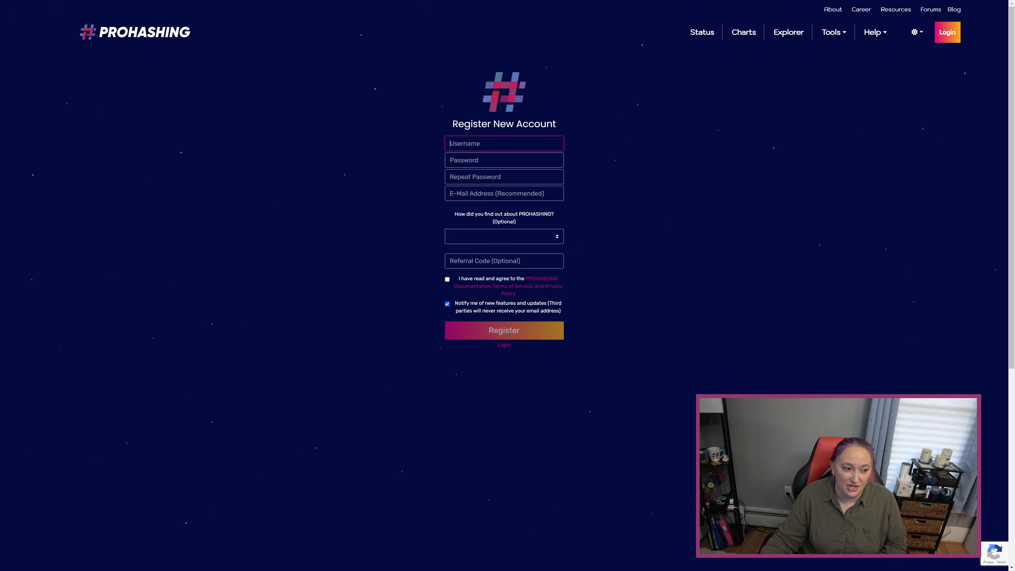
pyautogui.write('p')
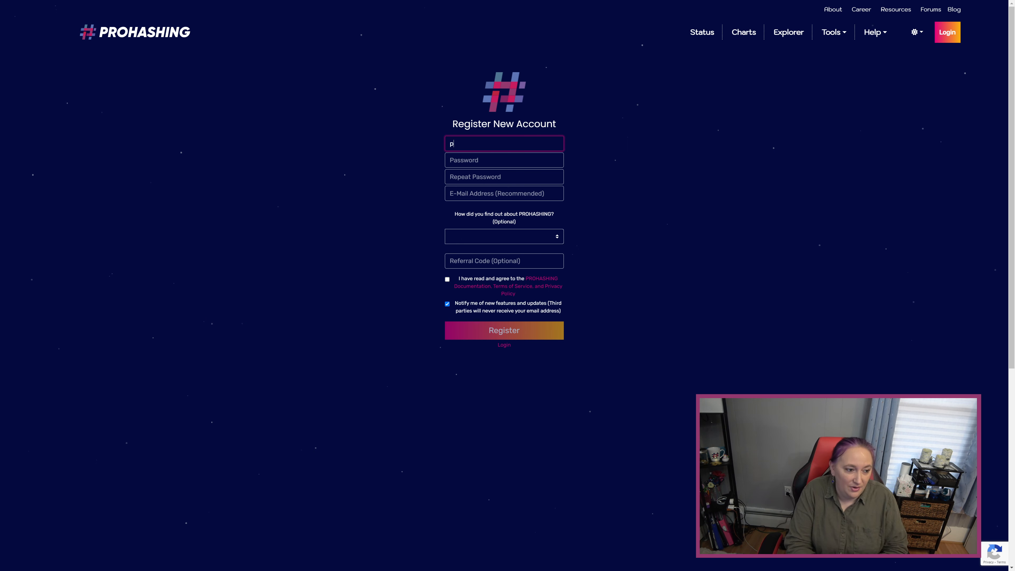
pyautogui.write('rohashinguser328')
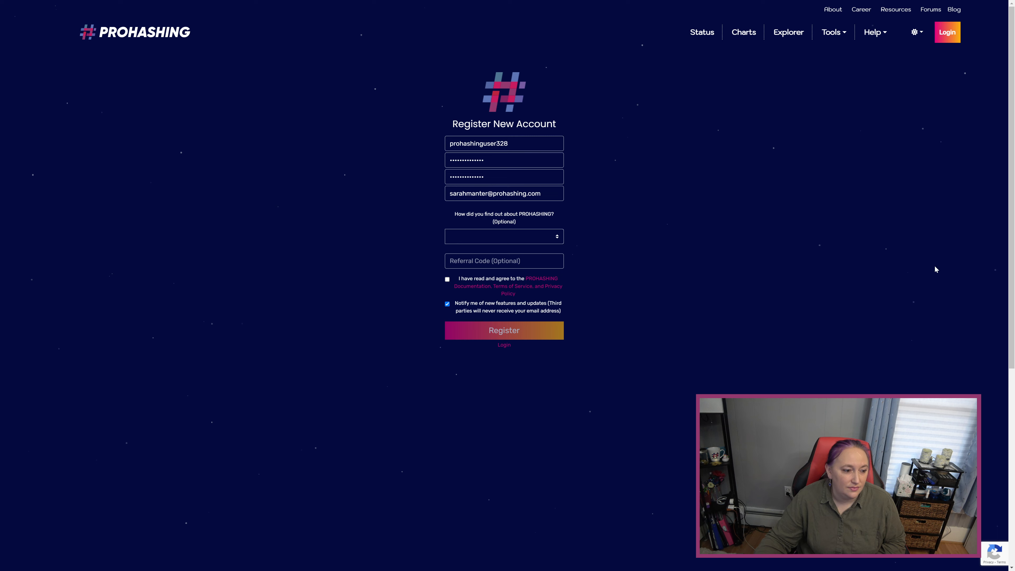
pyautogui.moveTo(888, 243)
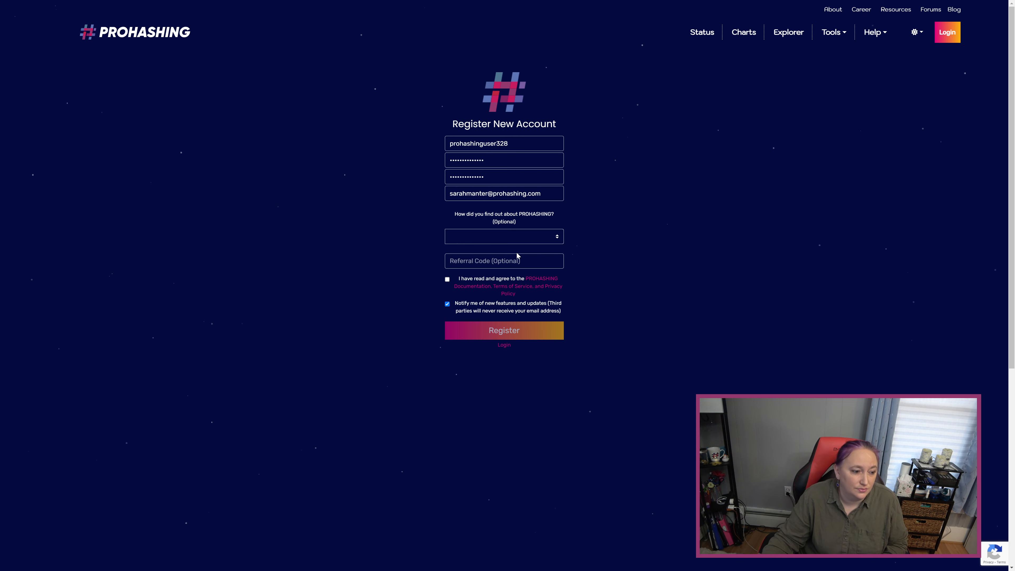
# Leave the found-us source and referral code blank and tick the terms-of-service agreement.
pyautogui.click(504, 236)
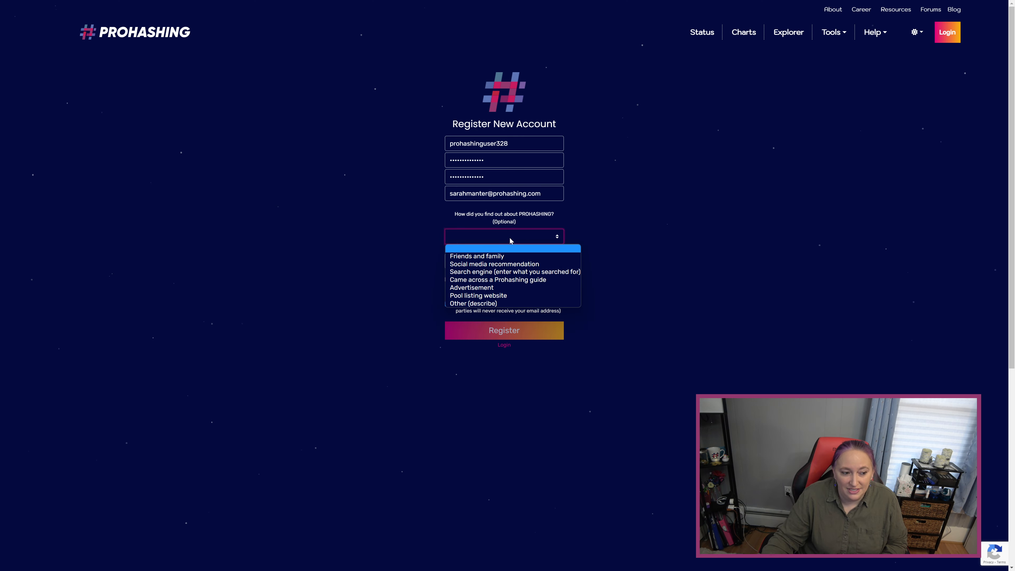
pyautogui.moveTo(595, 236)
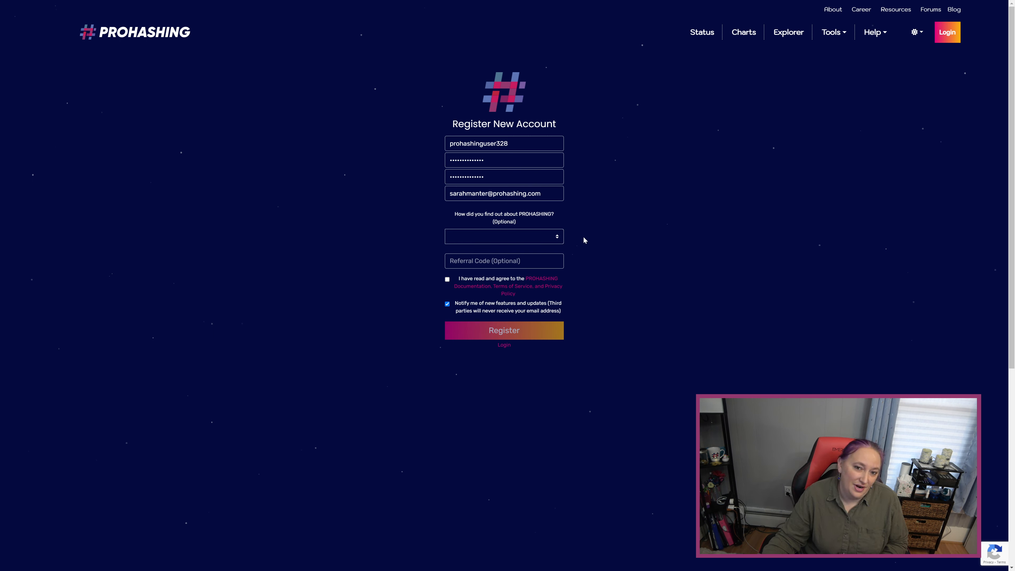
pyautogui.moveTo(556, 254)
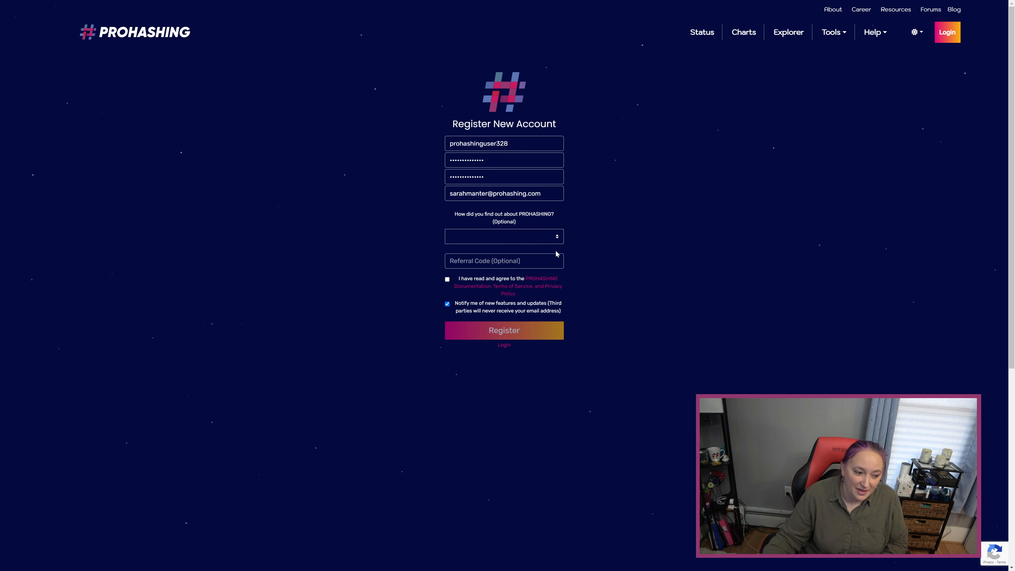
pyautogui.click(503, 260)
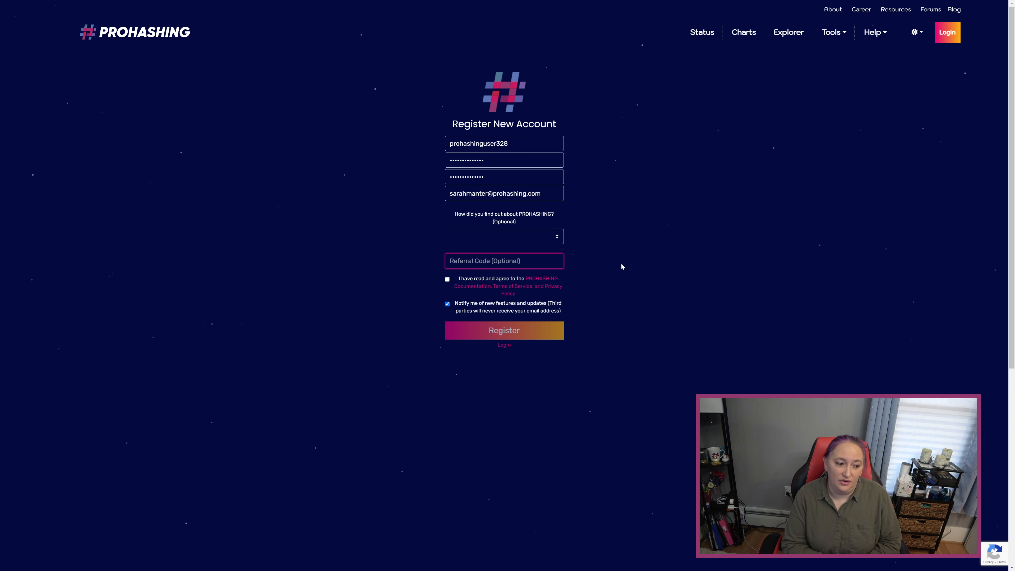
pyautogui.moveTo(488, 285)
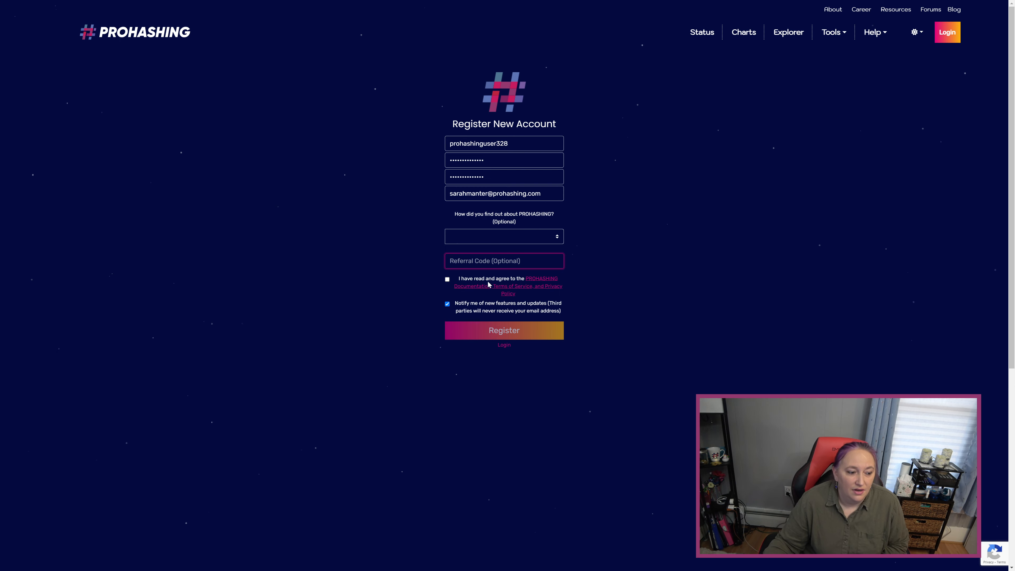
pyautogui.moveTo(615, 293)
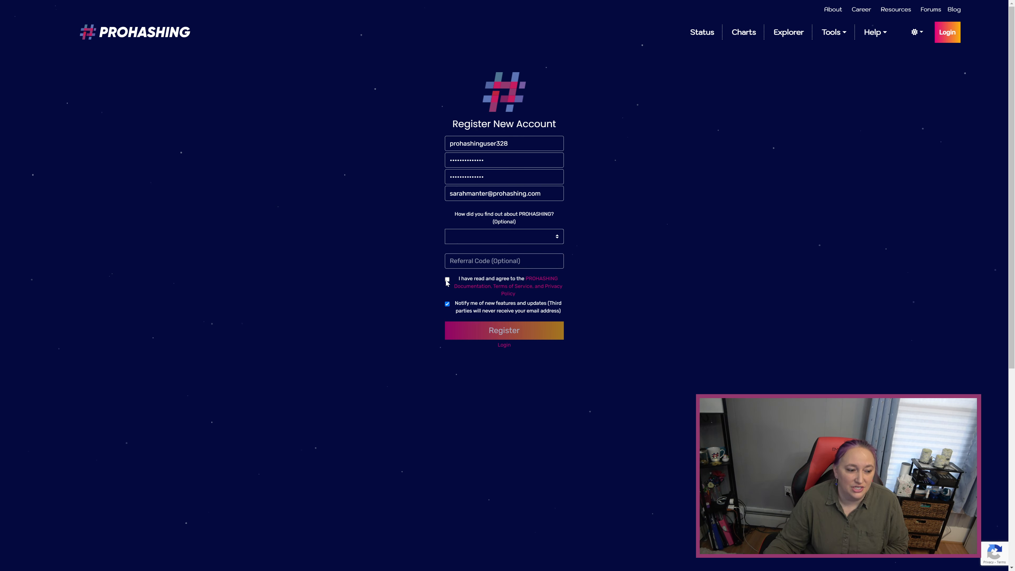
pyautogui.click(447, 279)
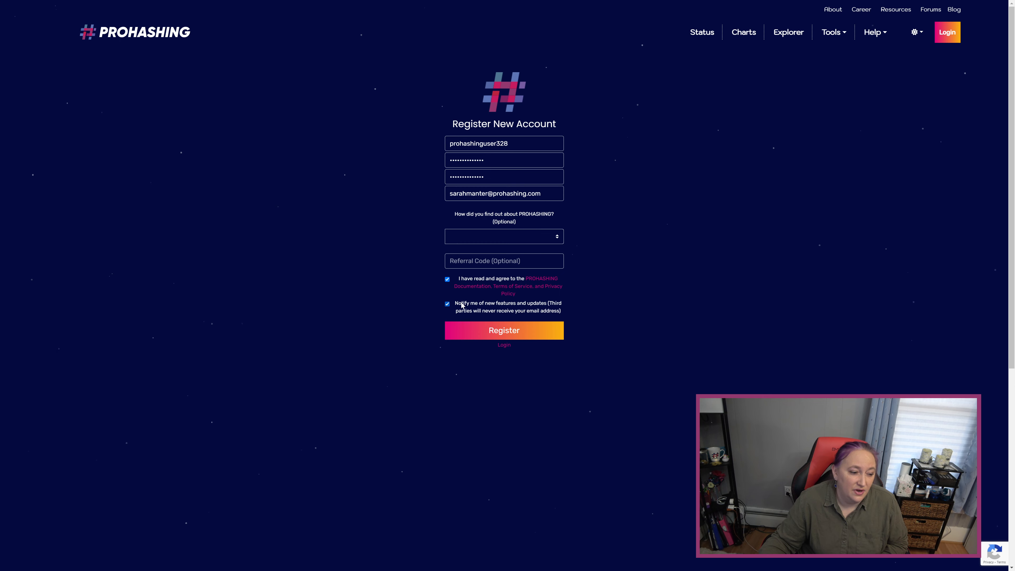
pyautogui.moveTo(563, 308)
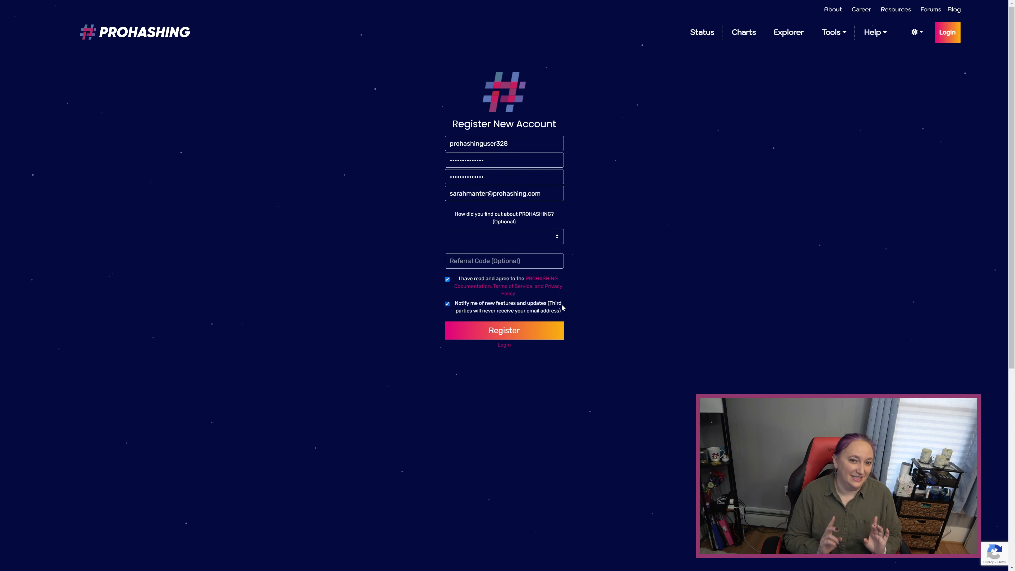
pyautogui.moveTo(592, 246)
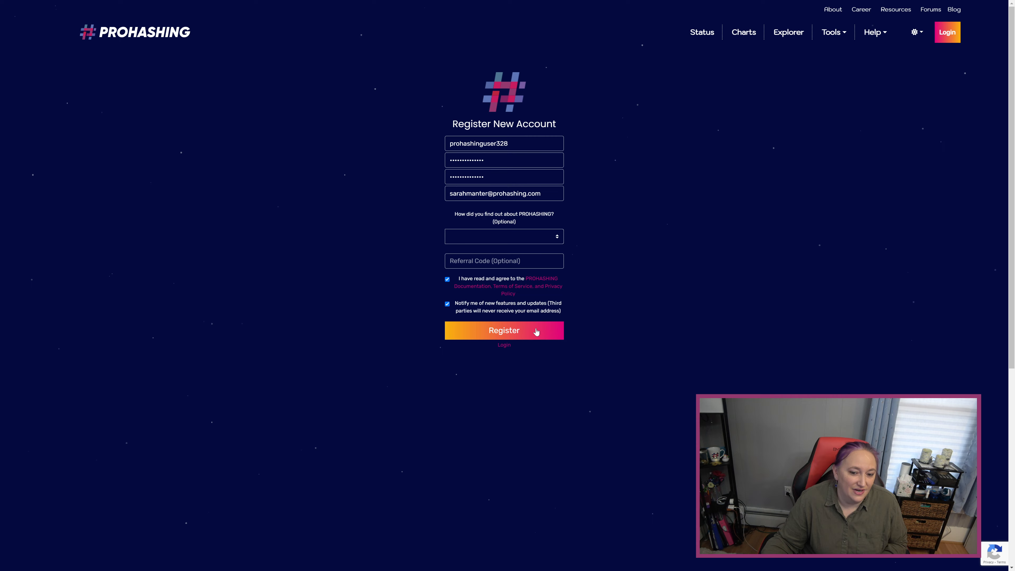
# Submit the registration, dismiss the save-password prompt and view the Getting Started steps.
pyautogui.click(503, 330)
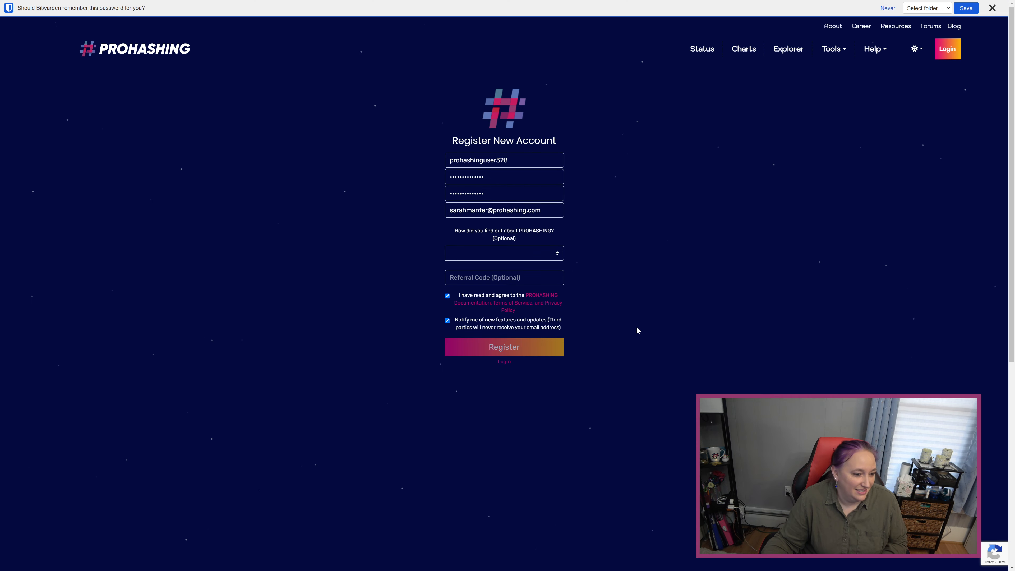
pyautogui.click(503, 346)
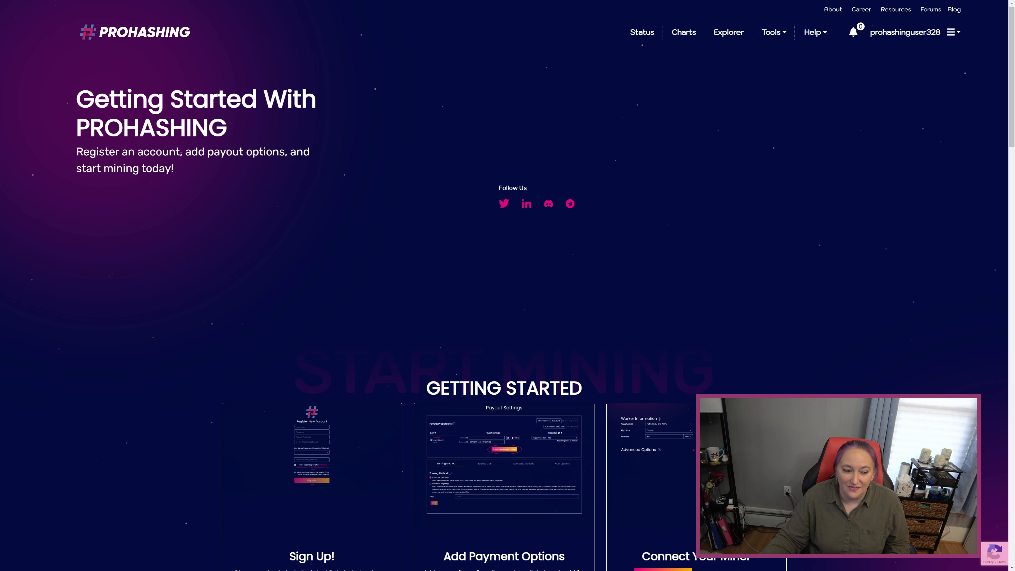
pyautogui.scroll(-3)
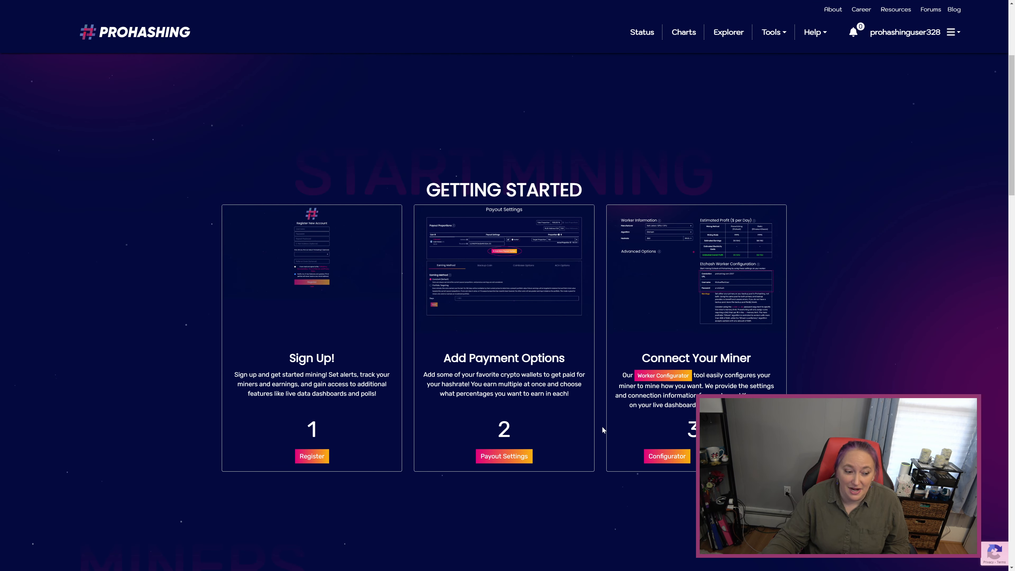
pyautogui.moveTo(553, 424)
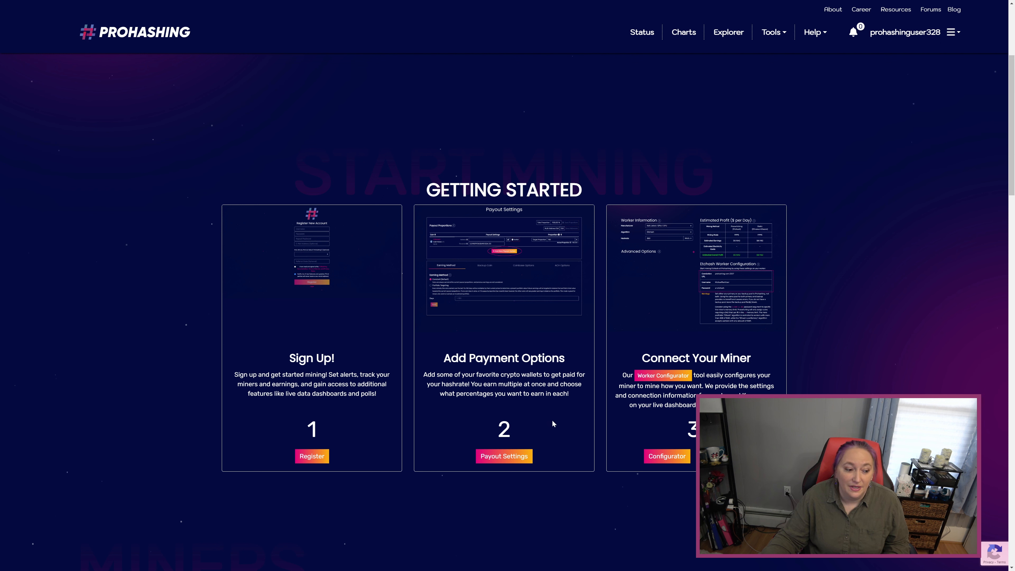
pyautogui.moveTo(402, 365)
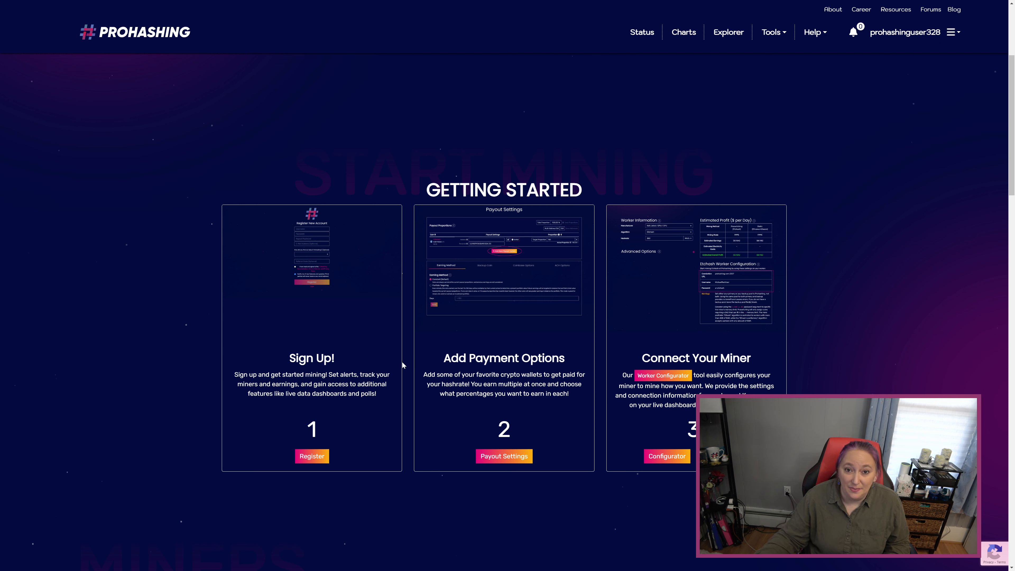
pyautogui.moveTo(479, 450)
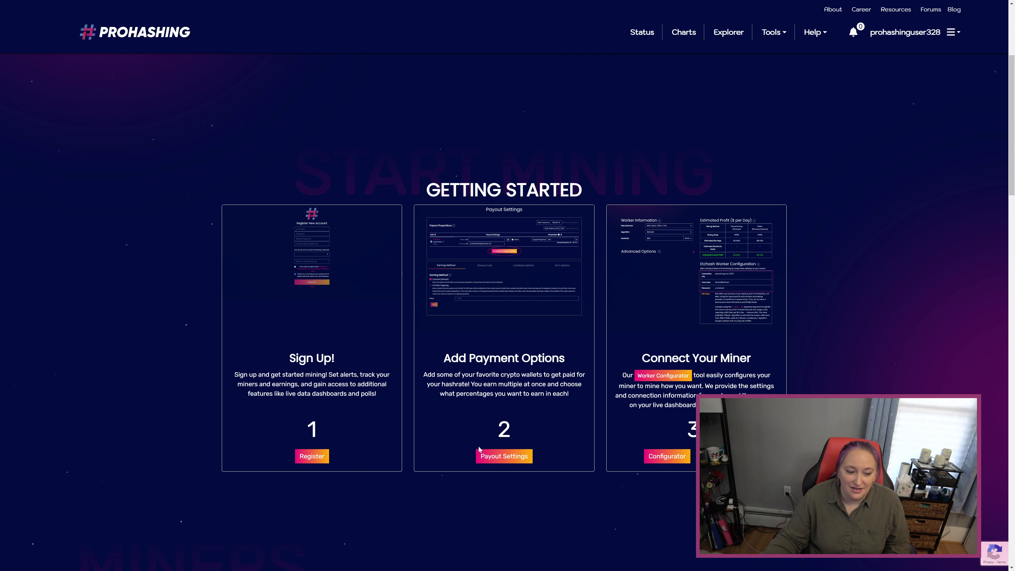
pyautogui.moveTo(504, 456)
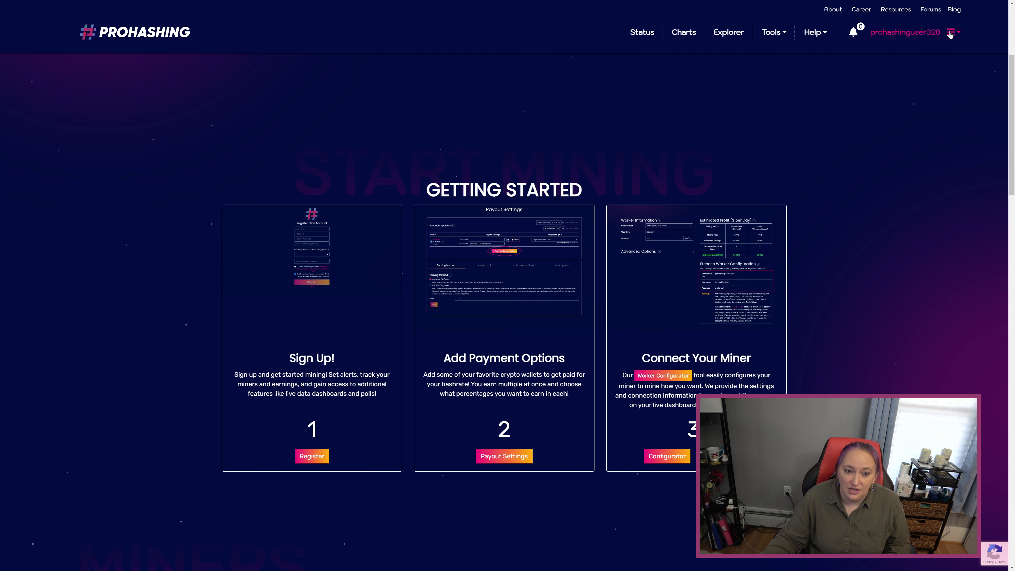
# Go to the account options to reach the Payout Settings page.
pyautogui.click(504, 456)
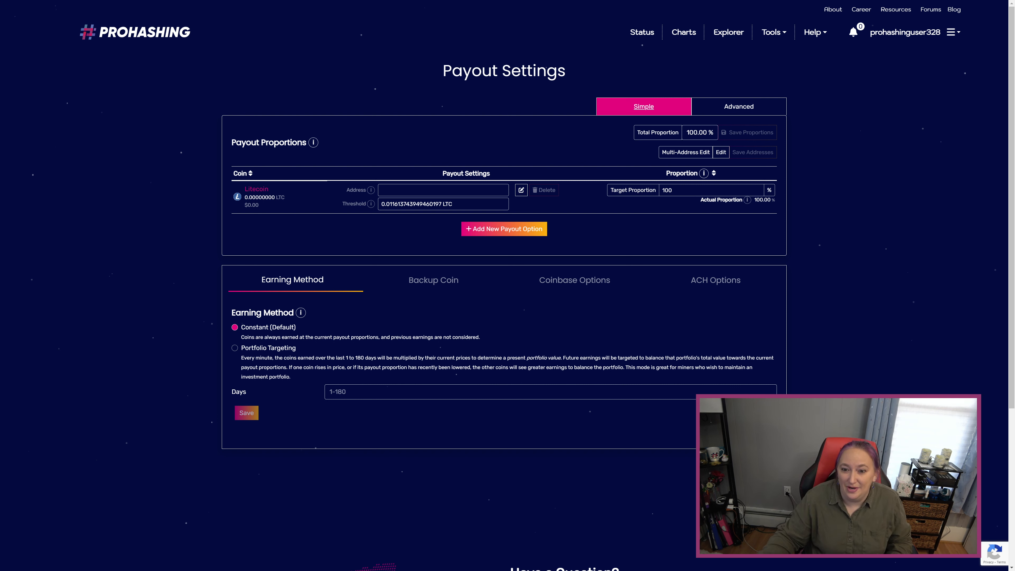
pyautogui.moveTo(840, 171)
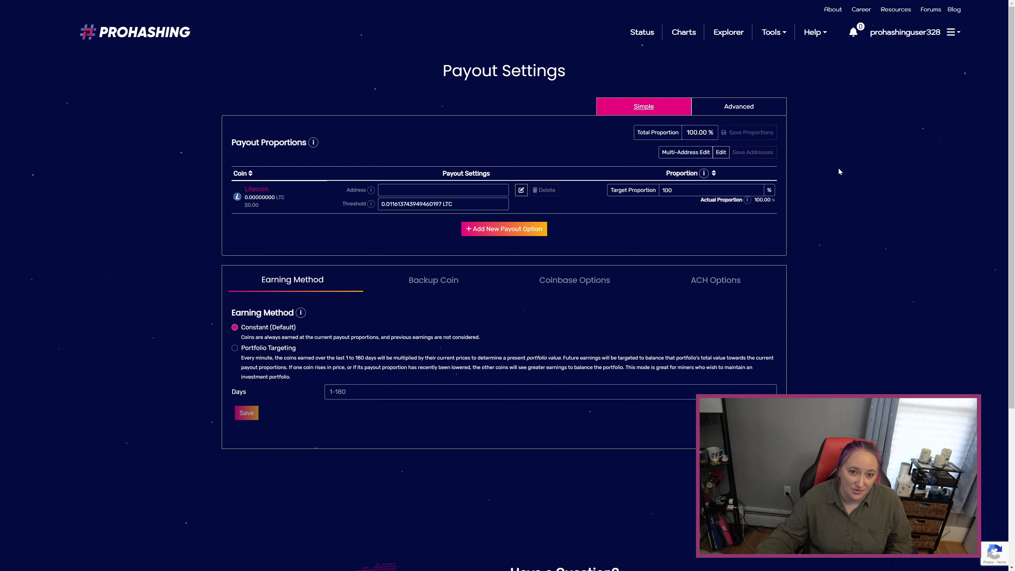
pyautogui.moveTo(856, 167)
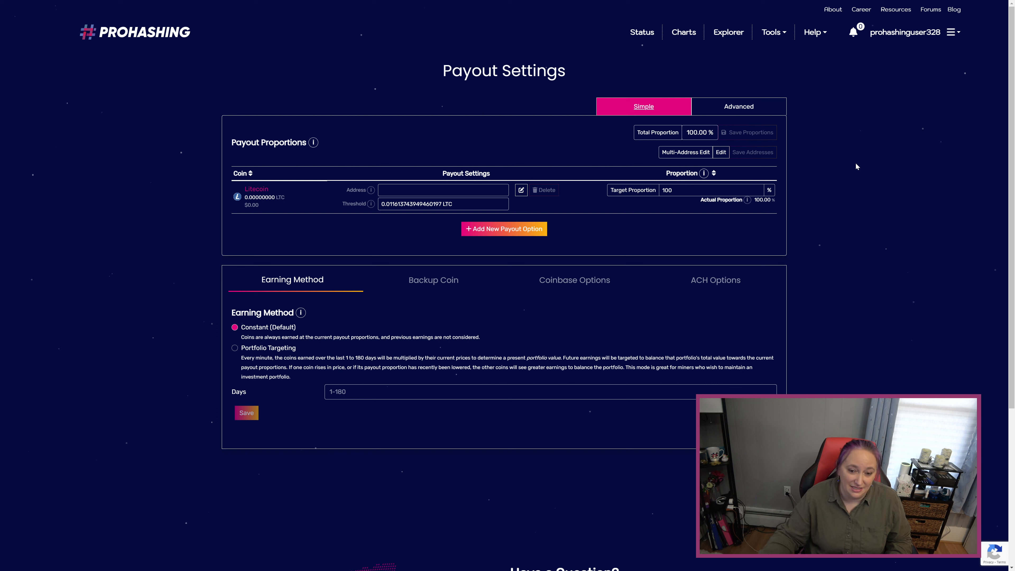
pyautogui.moveTo(335, 136)
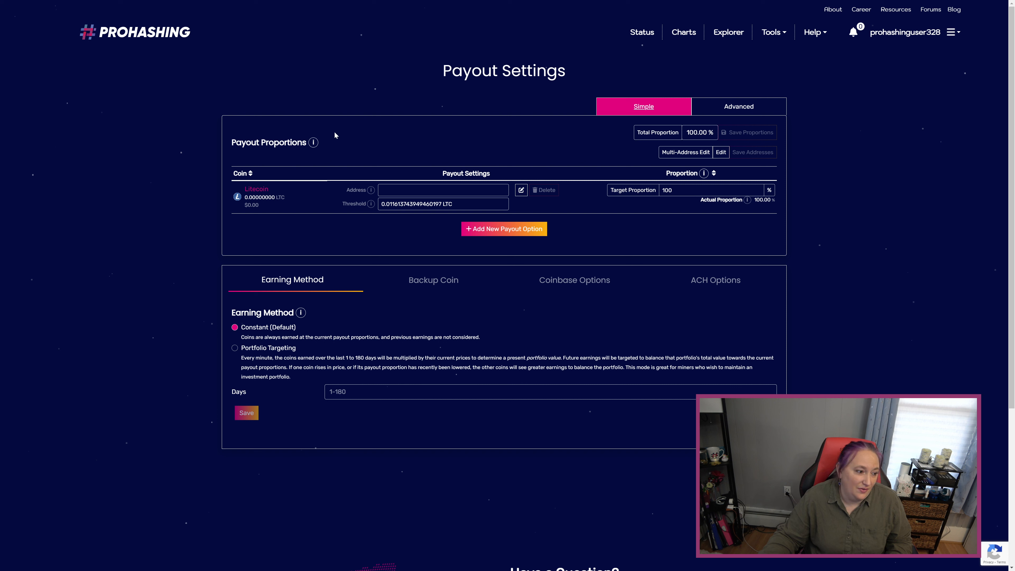
pyautogui.moveTo(236, 231)
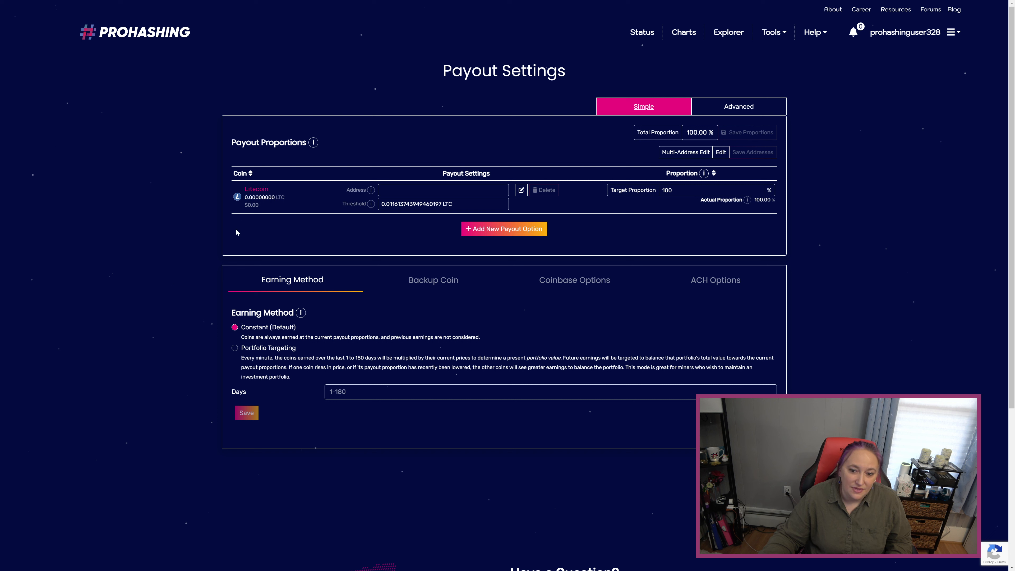
pyautogui.moveTo(211, 230)
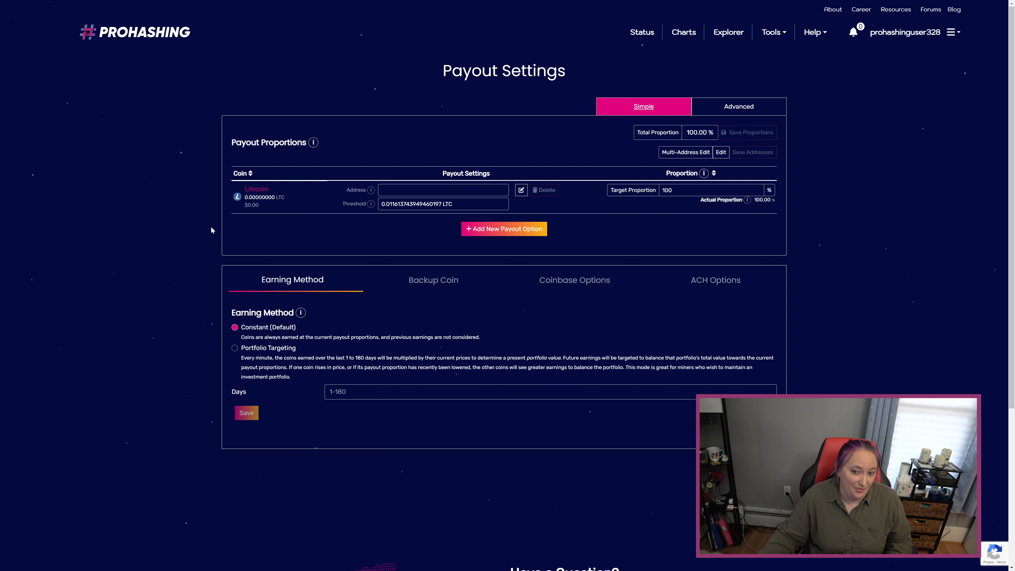
pyautogui.moveTo(289, 263)
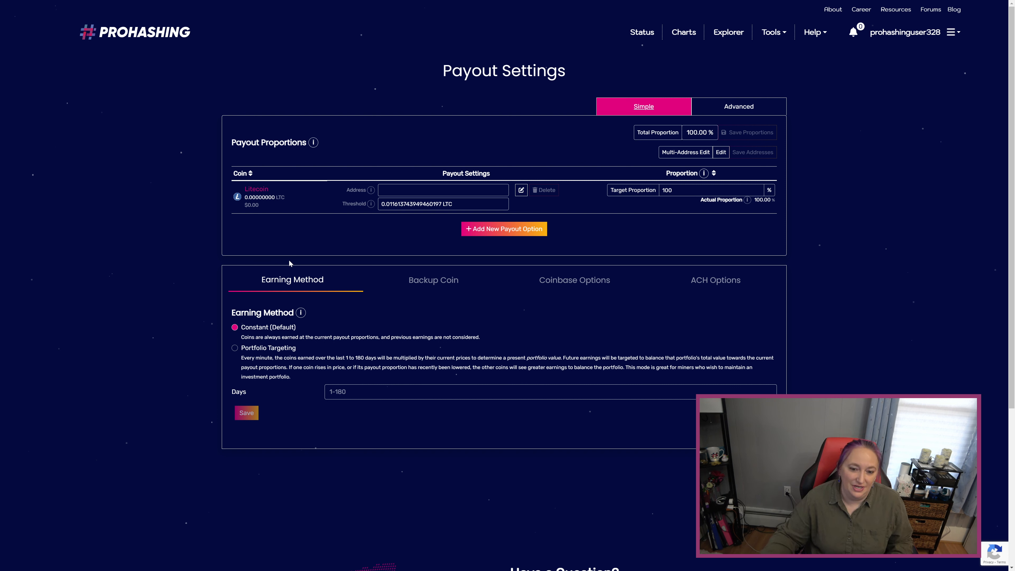
pyautogui.moveTo(513, 222)
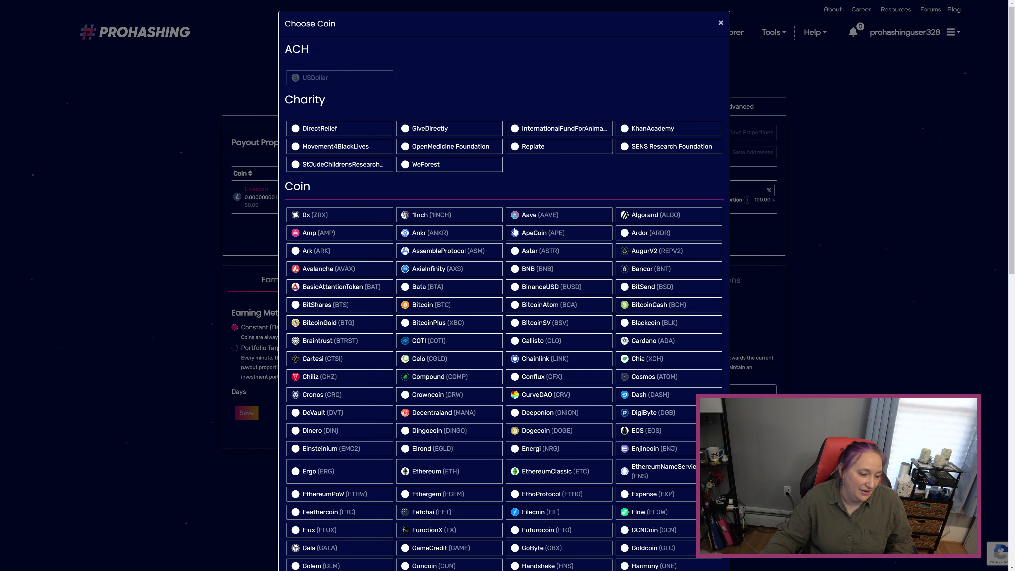
pyautogui.click(431, 305)
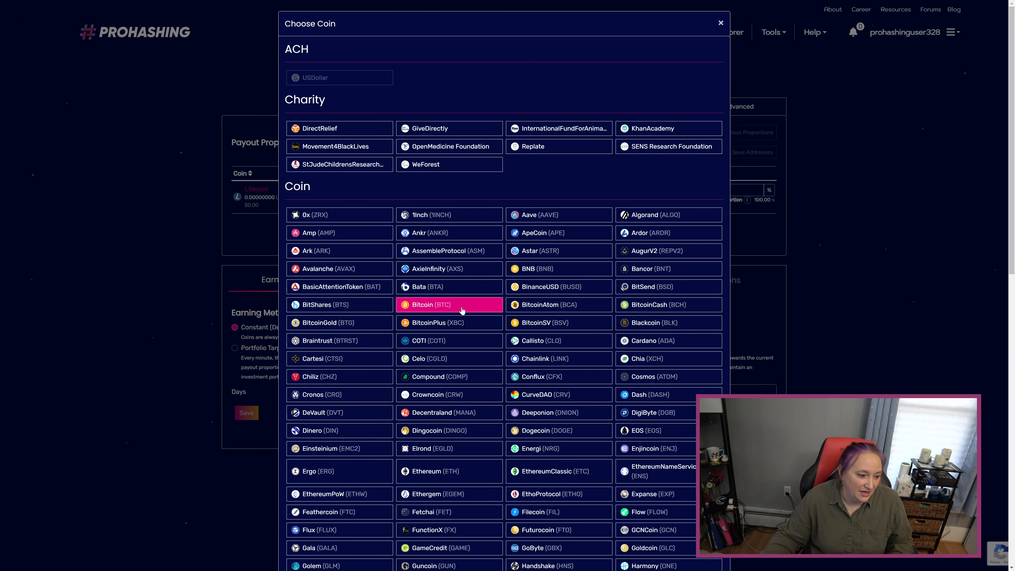
pyautogui.click(430, 304)
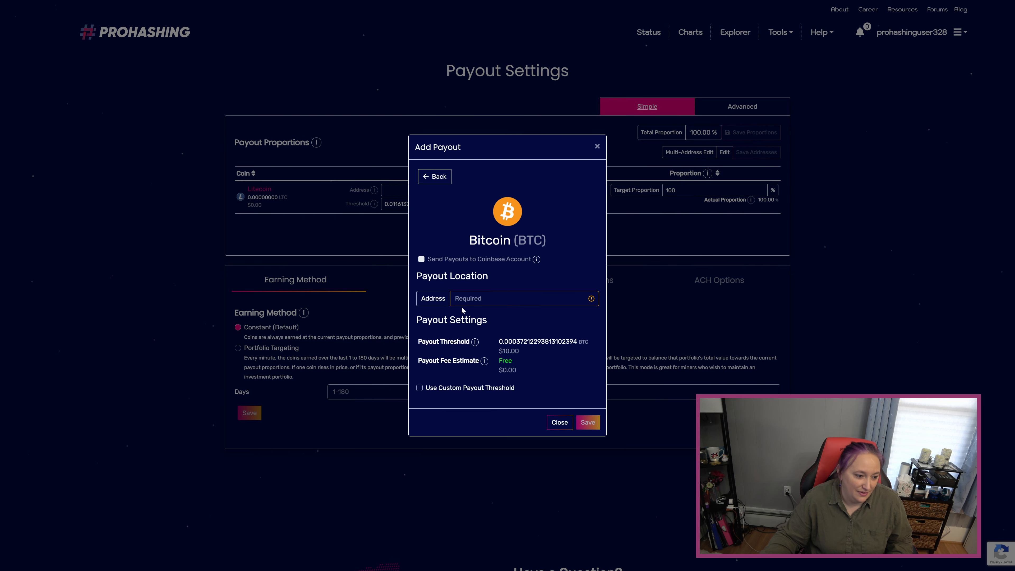
pyautogui.moveTo(807, 317)
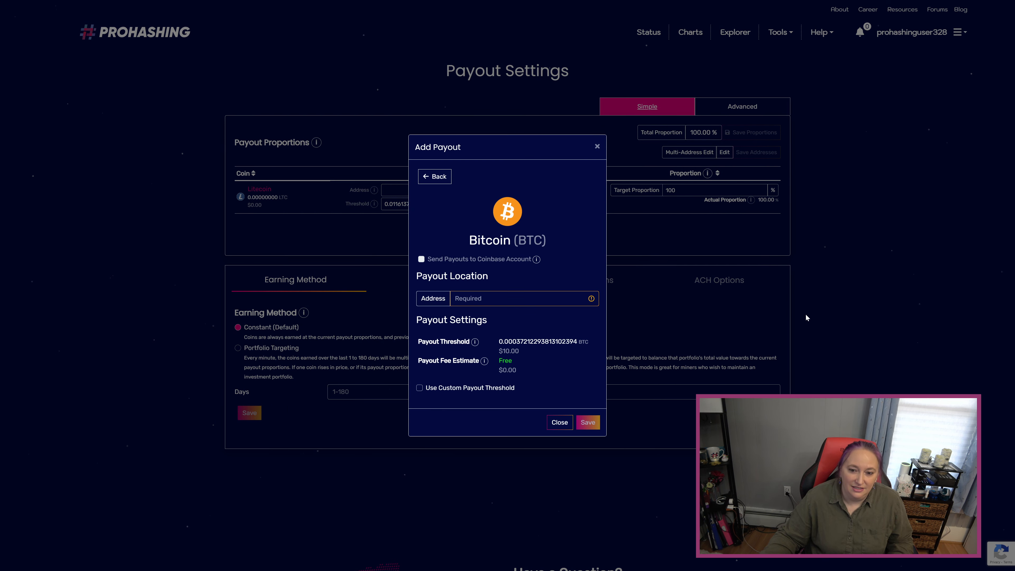
pyautogui.moveTo(813, 303)
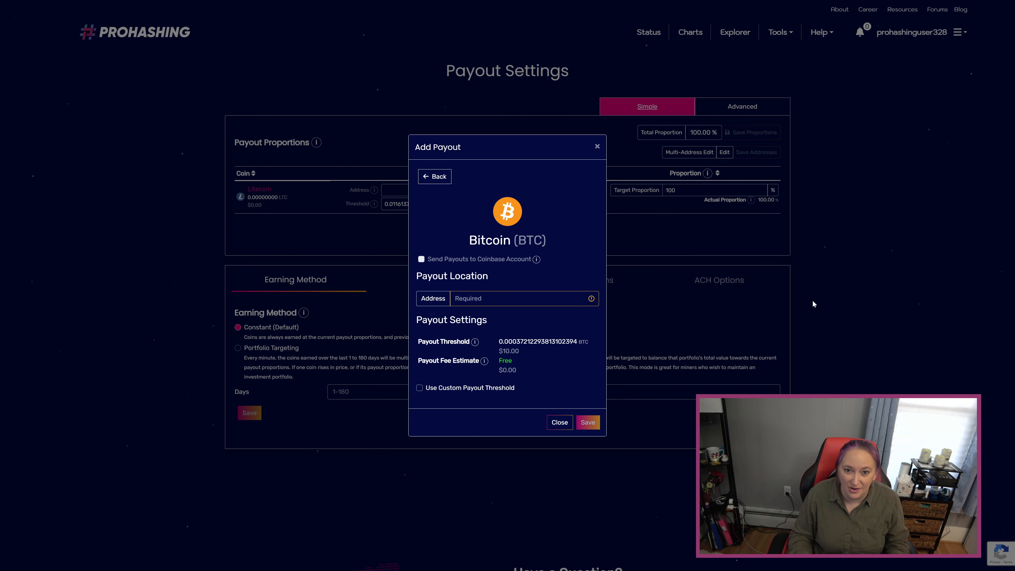
pyautogui.moveTo(877, 377)
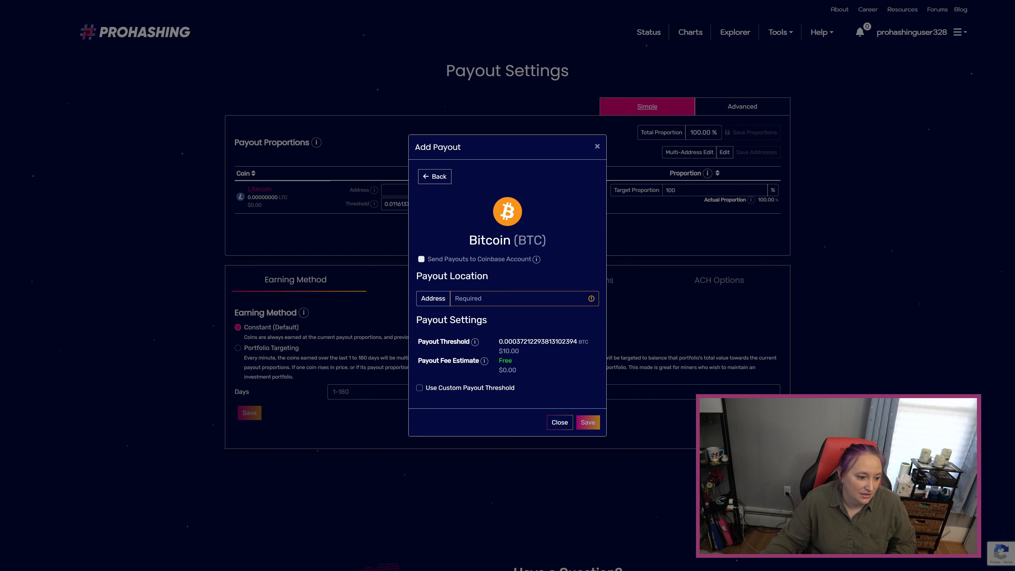
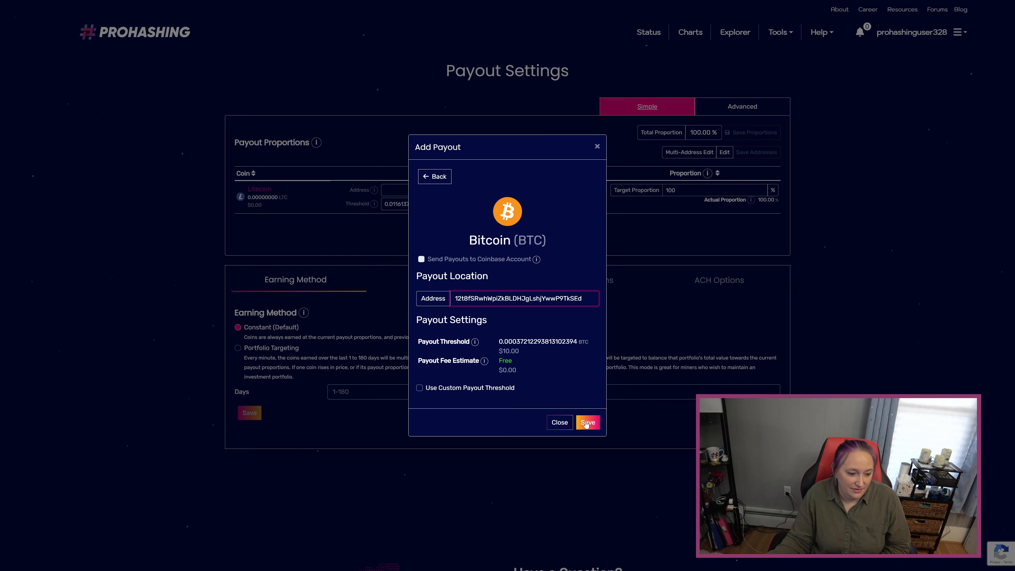
pyautogui.click(587, 422)
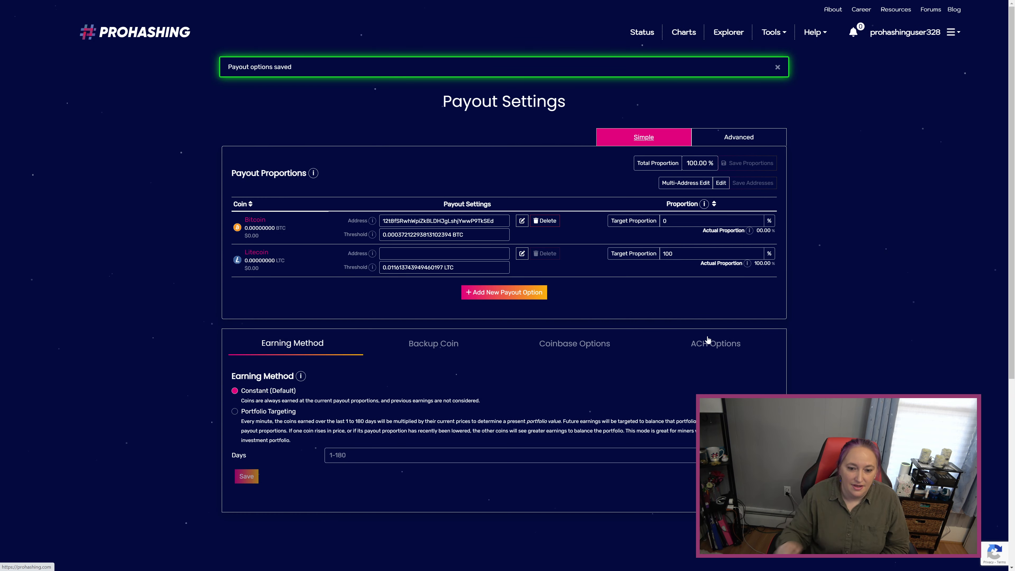
pyautogui.moveTo(741, 287)
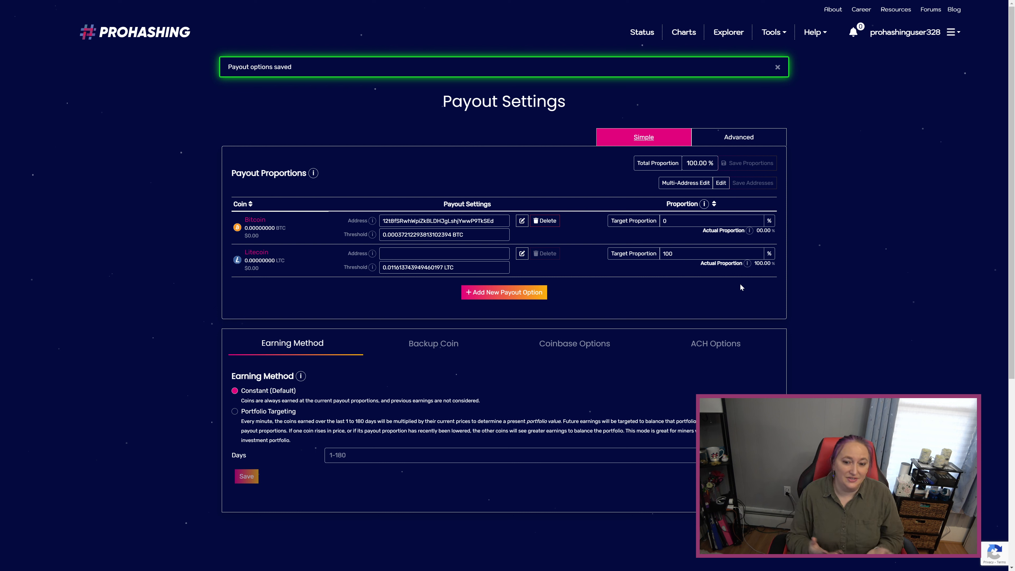
pyautogui.moveTo(409, 45)
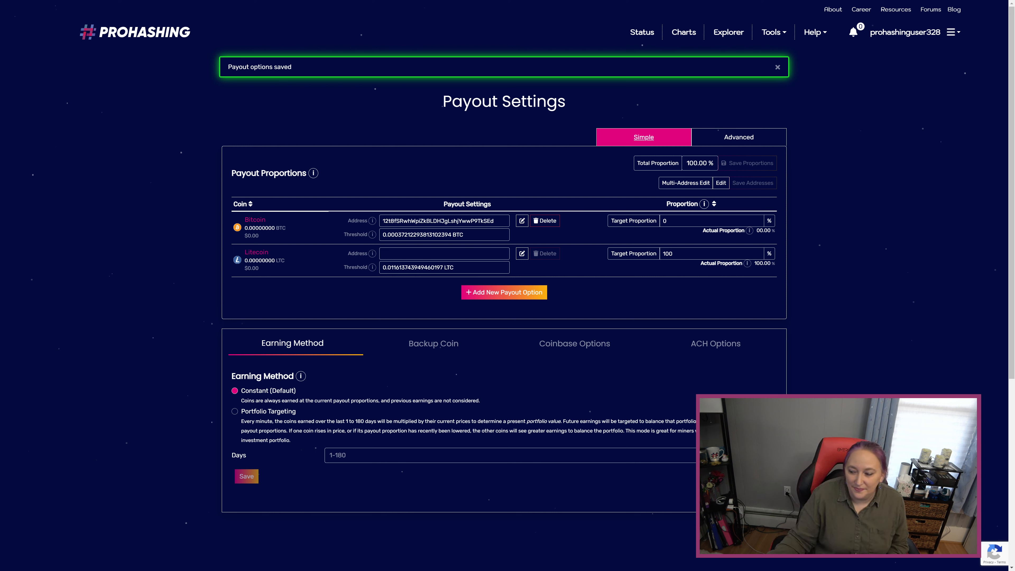
pyautogui.click(777, 66)
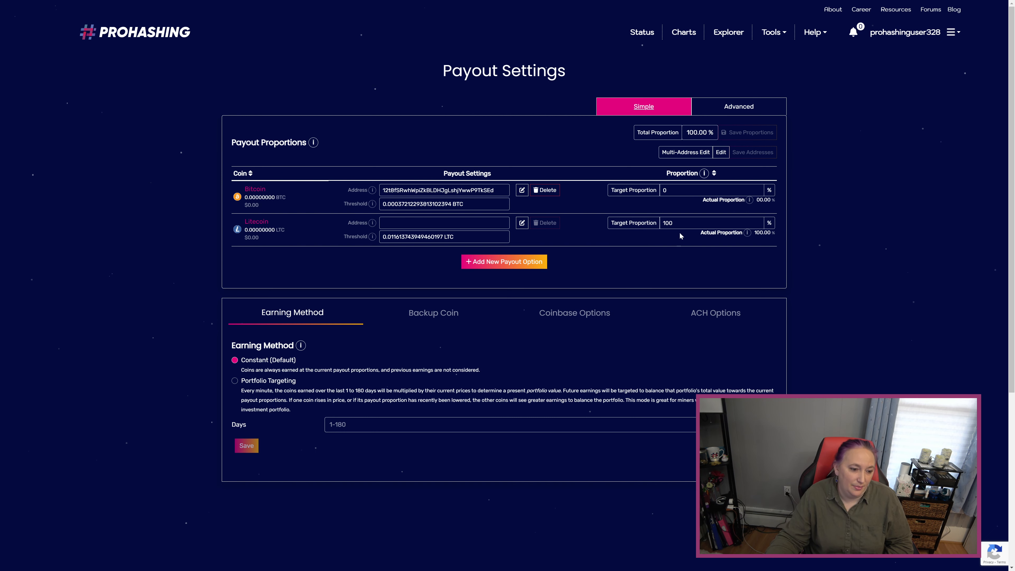
pyautogui.moveTo(240, 220)
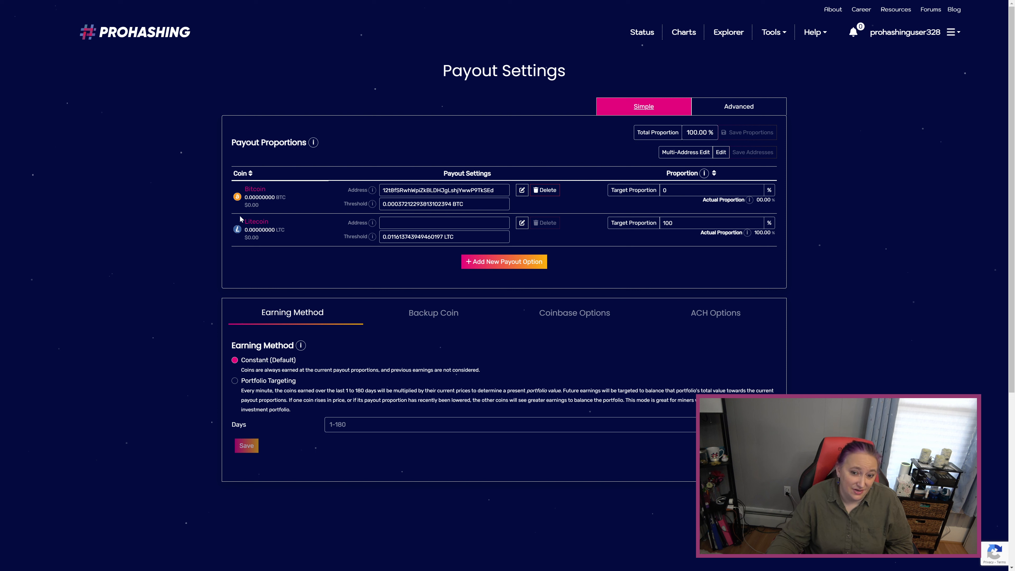
pyautogui.moveTo(340, 219)
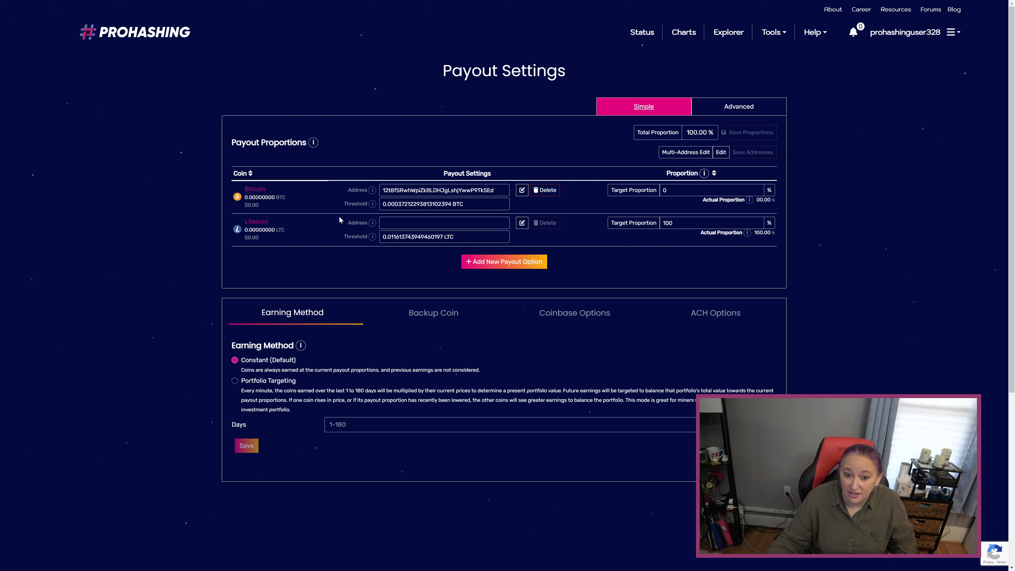
pyautogui.moveTo(598, 275)
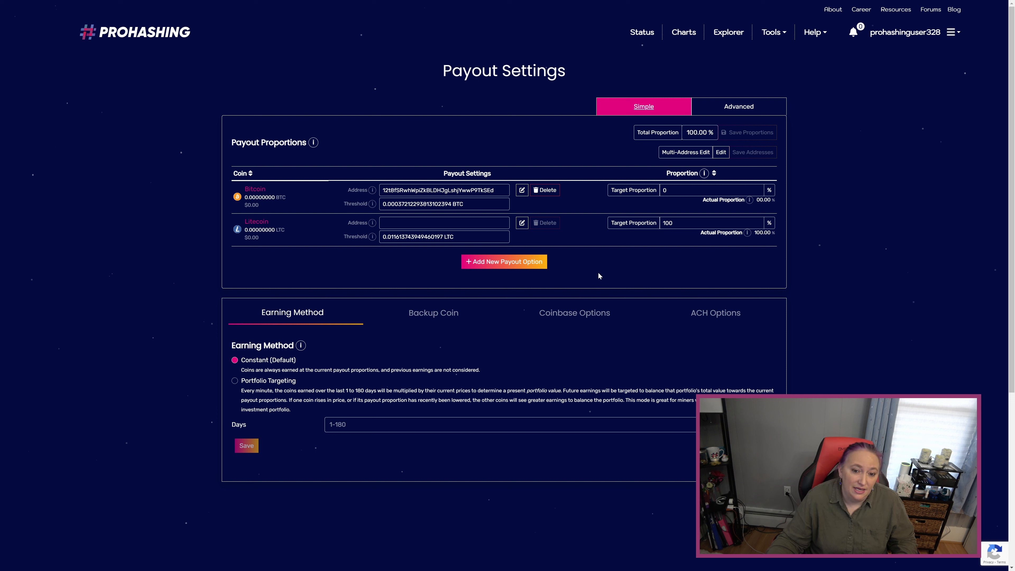
pyautogui.moveTo(574, 209)
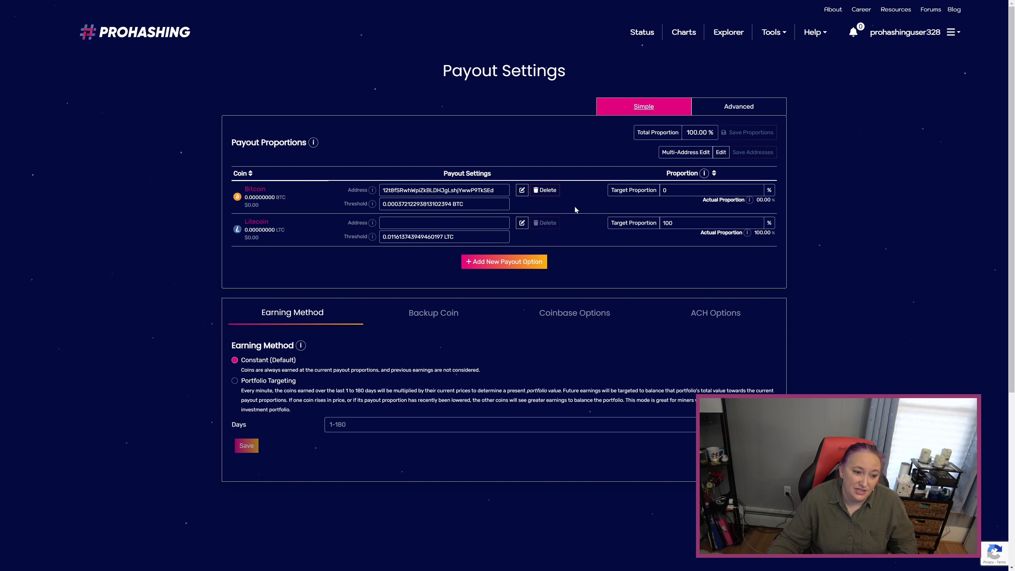
# Set Bitcoin's target proportion to 50 and save the 50/50 Bitcoin–Litecoin split.
pyautogui.click(709, 190)
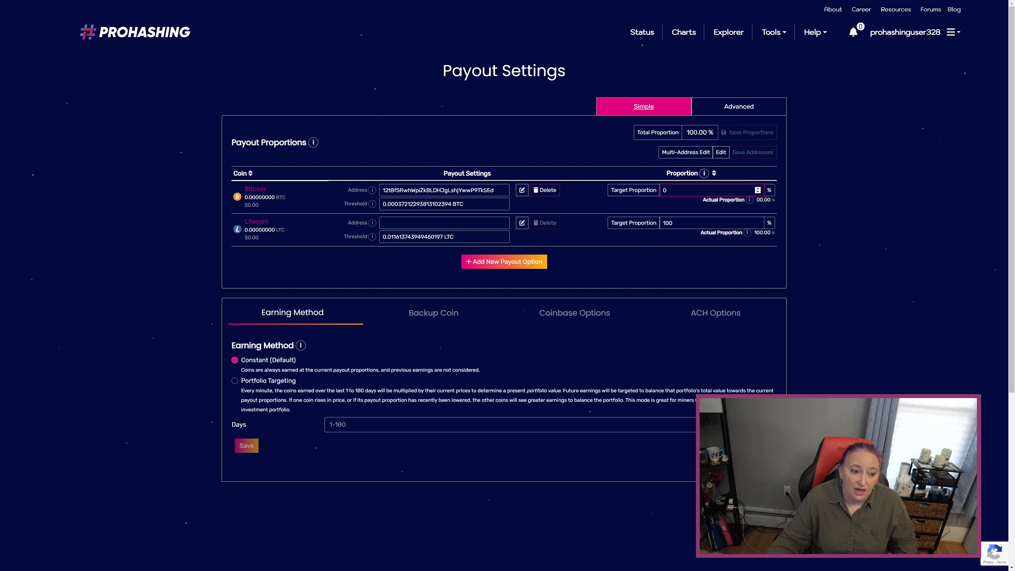
pyautogui.write('50')
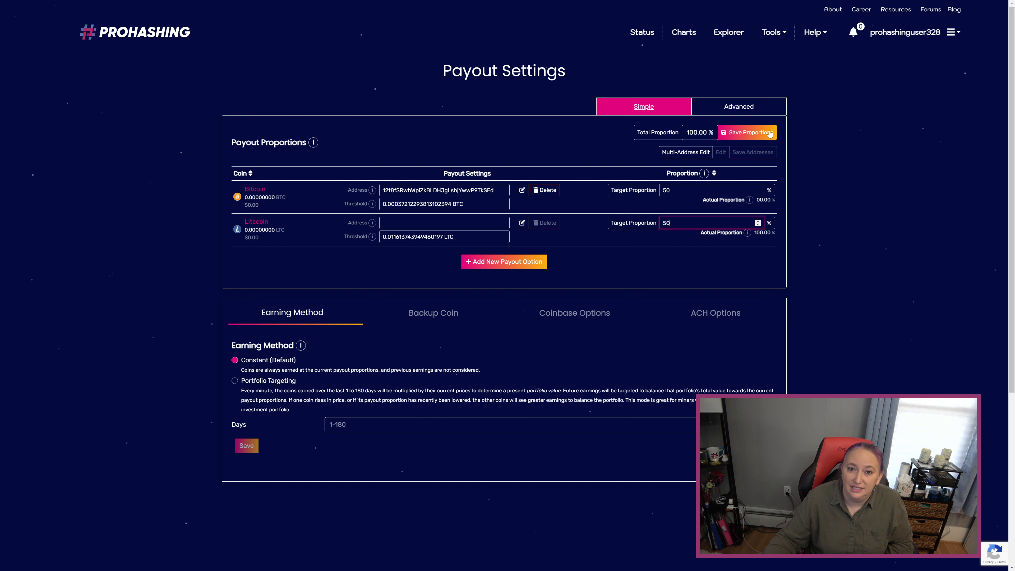
pyautogui.click(746, 133)
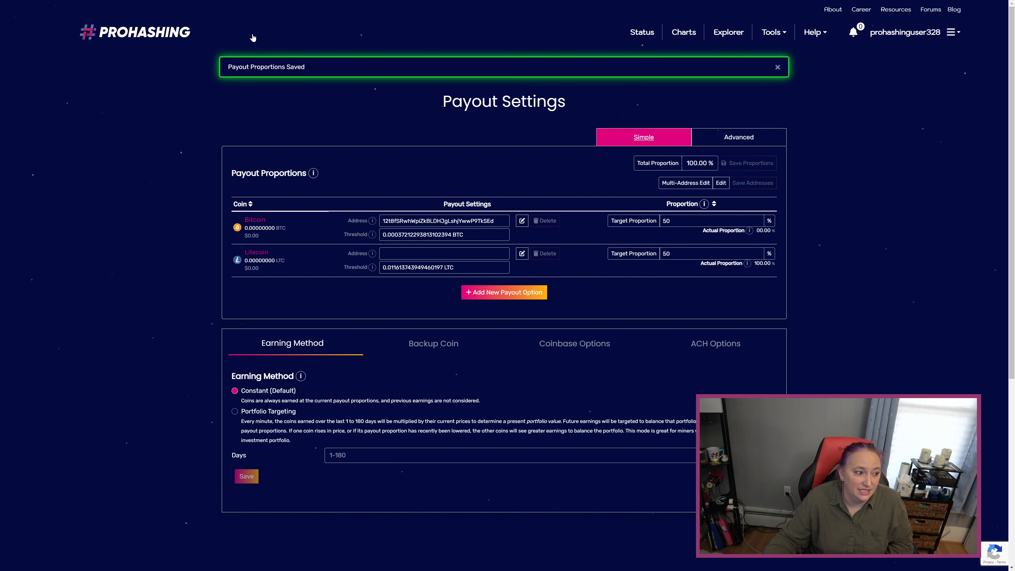
pyautogui.moveTo(317, 54)
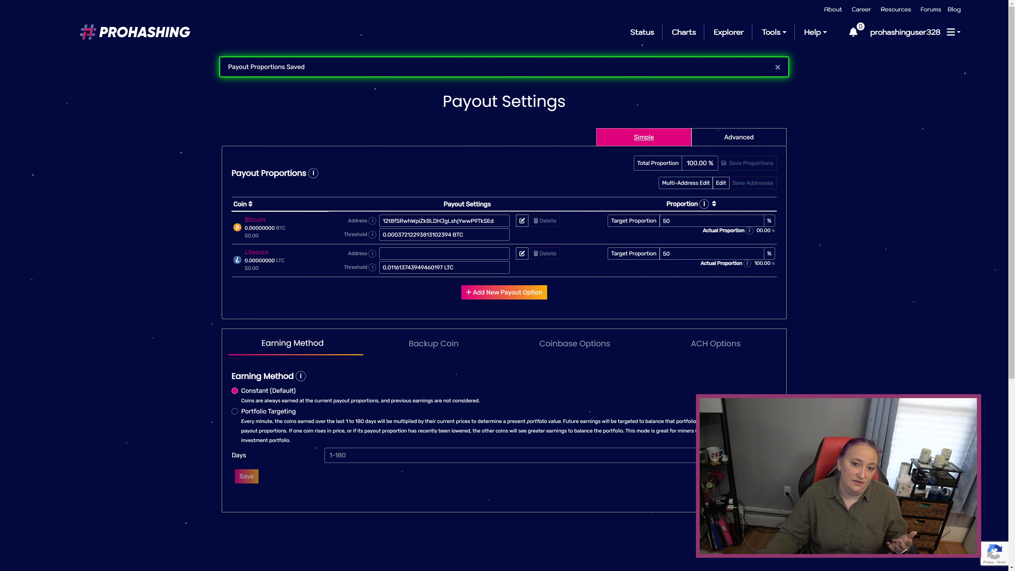
# Dismiss the proportions-saved notice and follow the Help menu link to GMiner's releases.
pyautogui.click(778, 67)
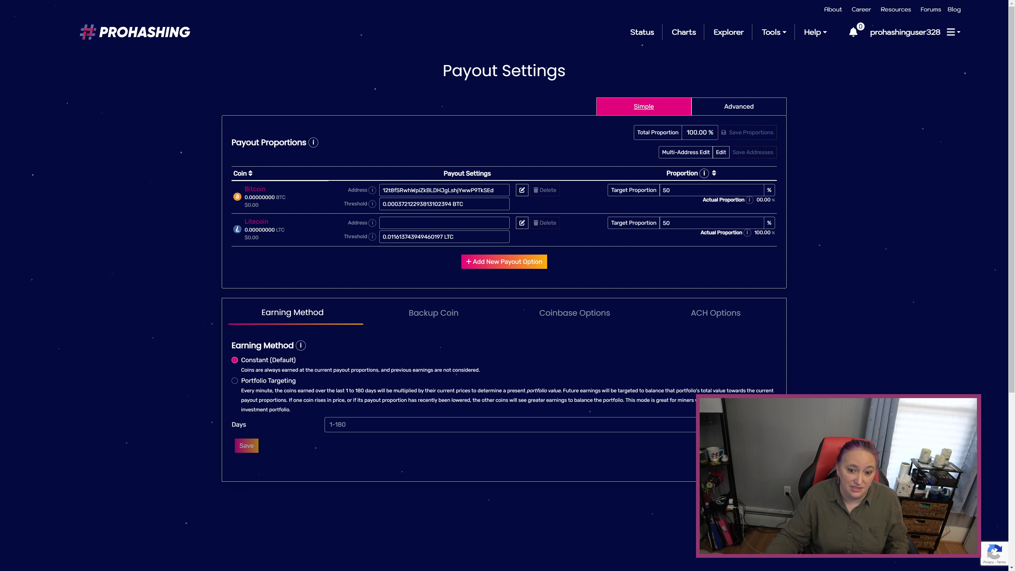
pyautogui.moveTo(584, 185)
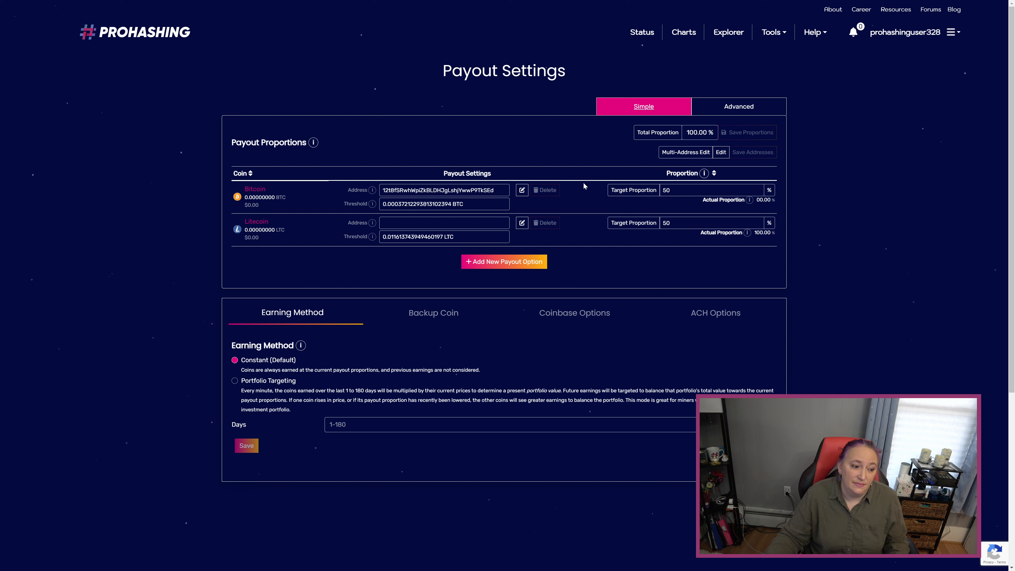
pyautogui.moveTo(404, 228)
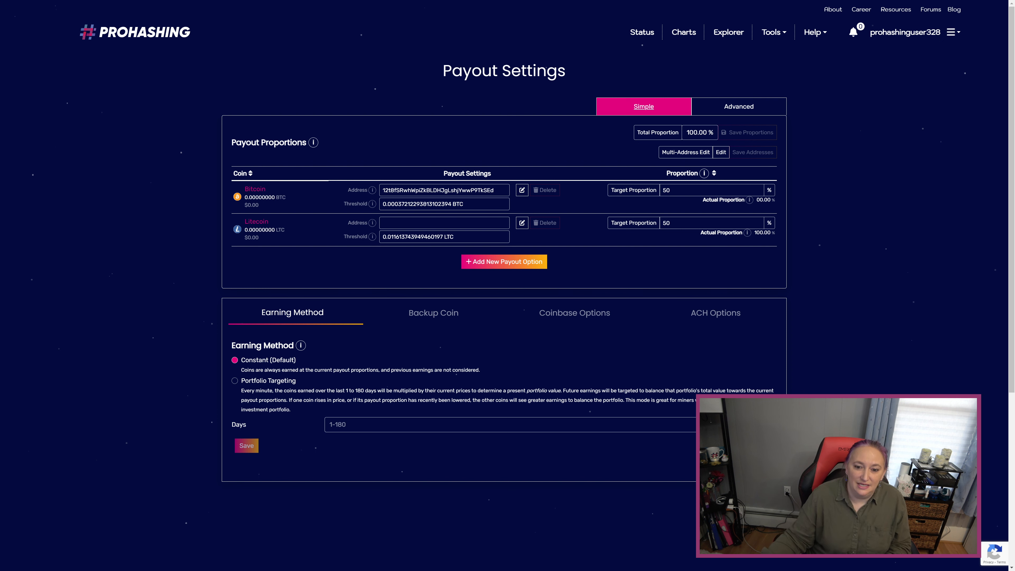
pyautogui.click(813, 32)
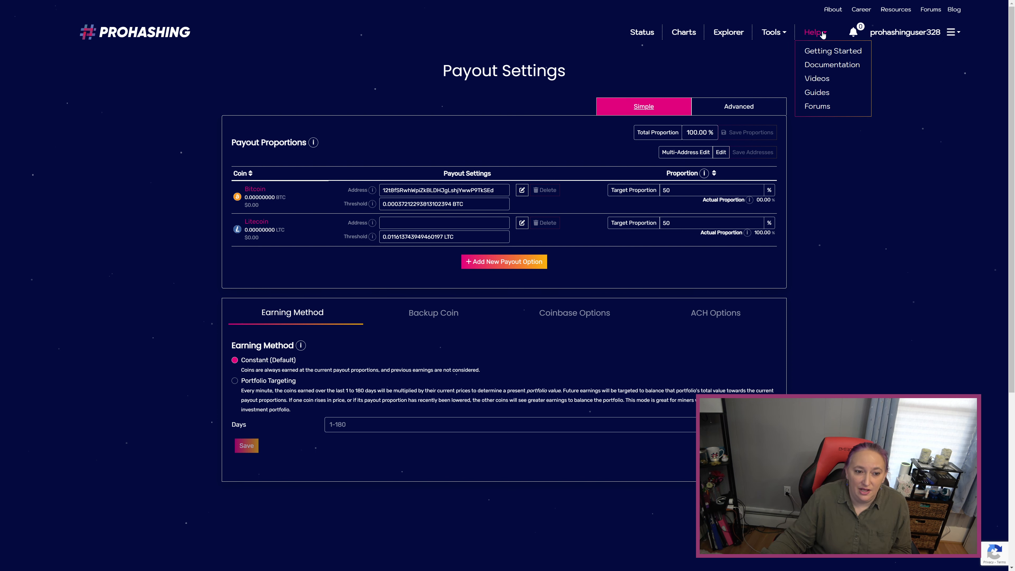
pyautogui.click(816, 92)
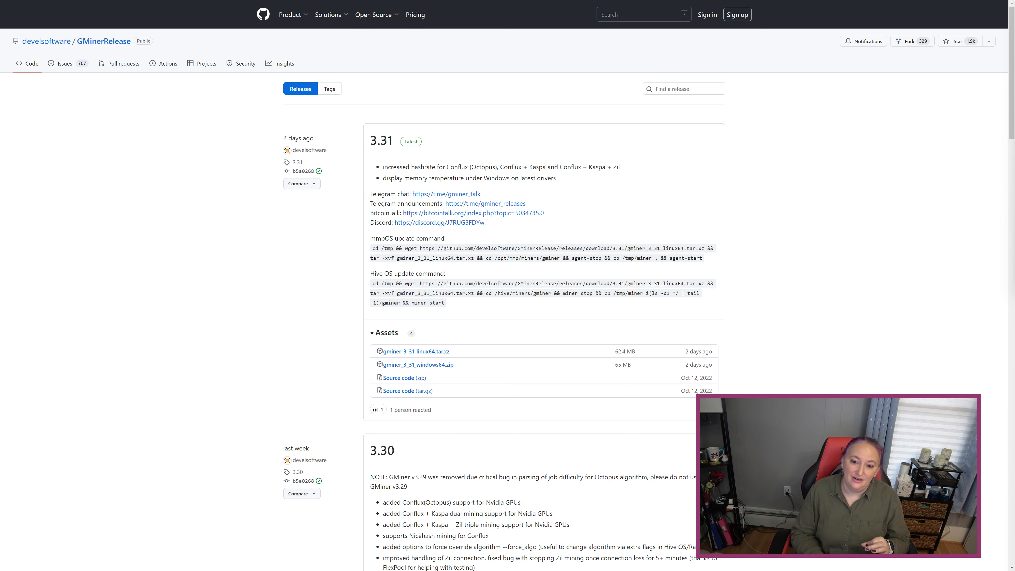
pyautogui.moveTo(800, 169)
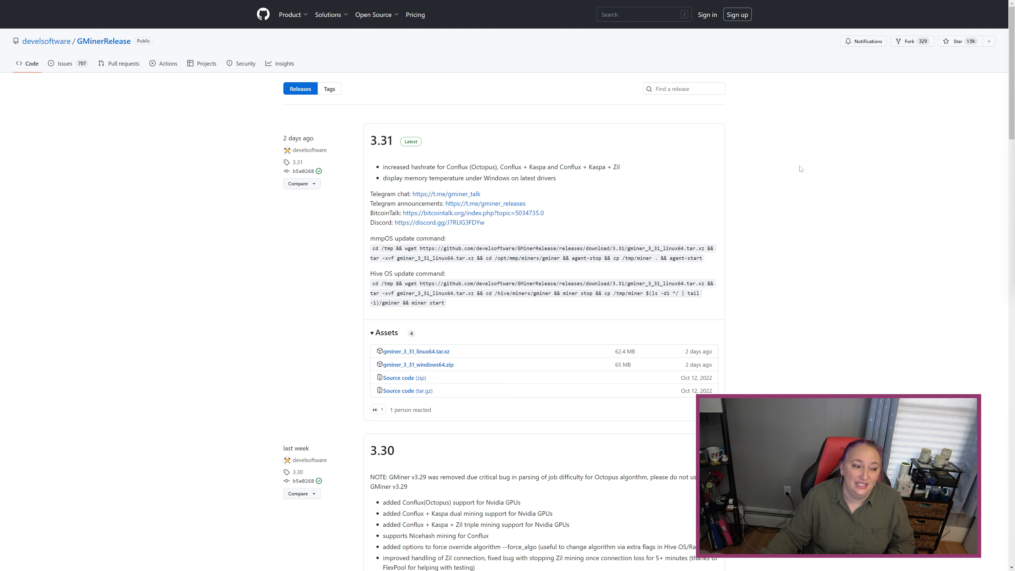
pyautogui.moveTo(717, 271)
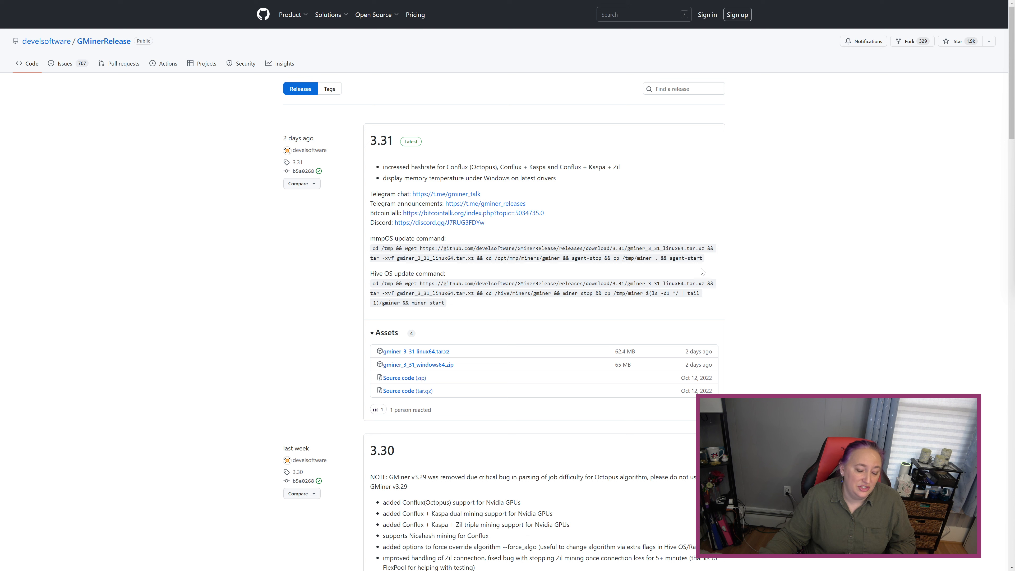
pyautogui.moveTo(448, 371)
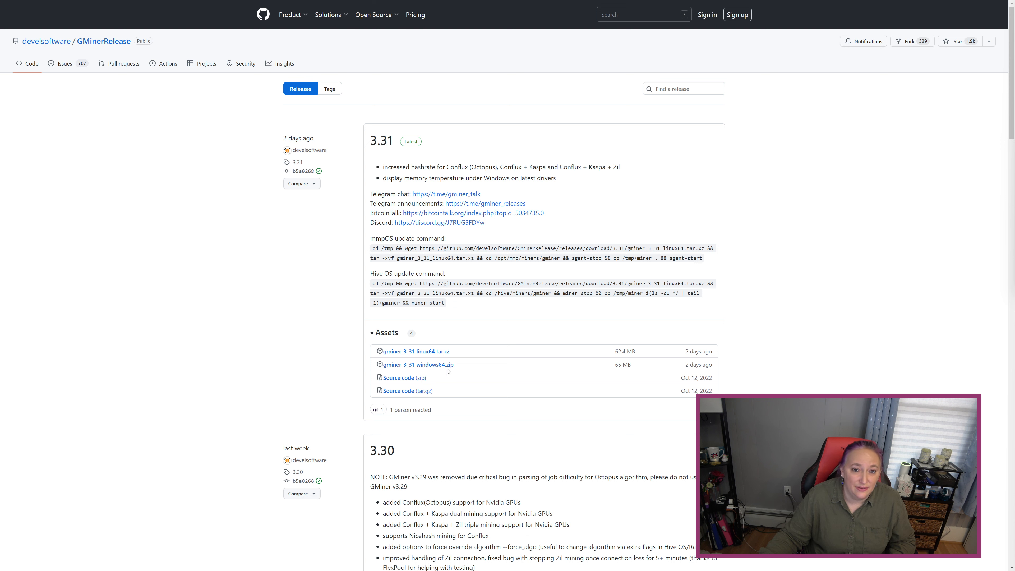
pyautogui.moveTo(560, 358)
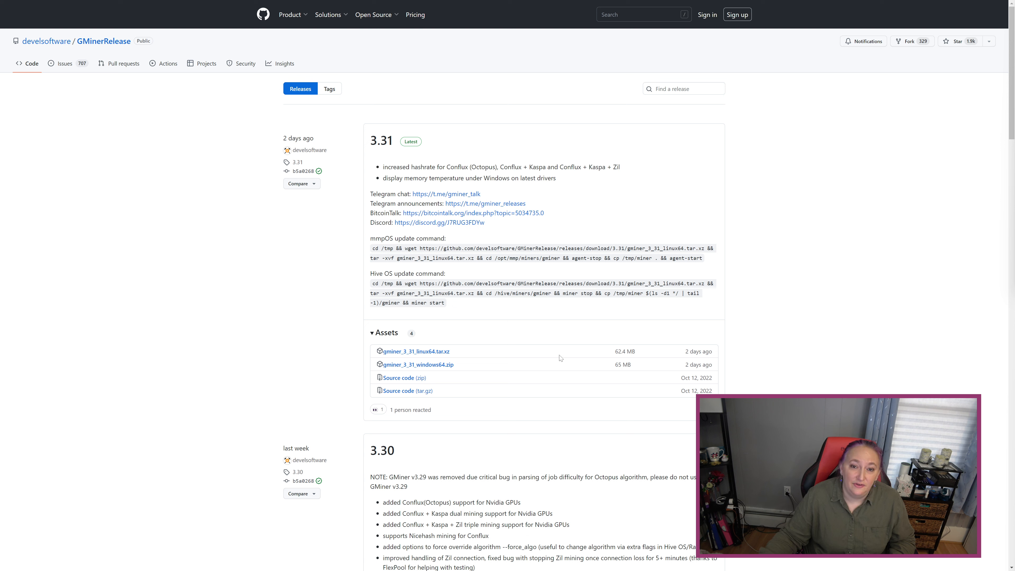
pyautogui.moveTo(811, 274)
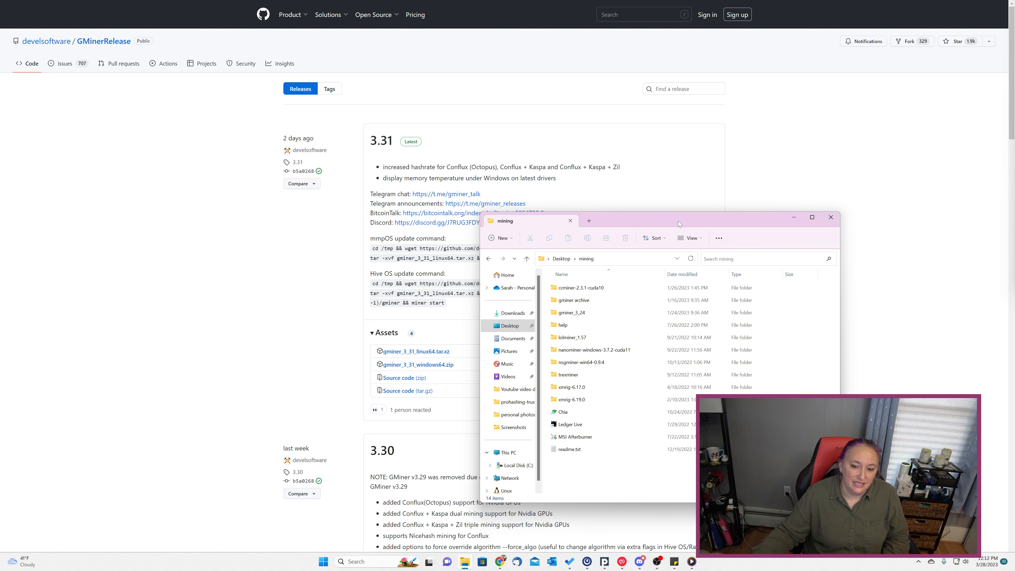
# Open the gminer_3_24 folder and select one of its mining batch files.
pyautogui.click(579, 361)
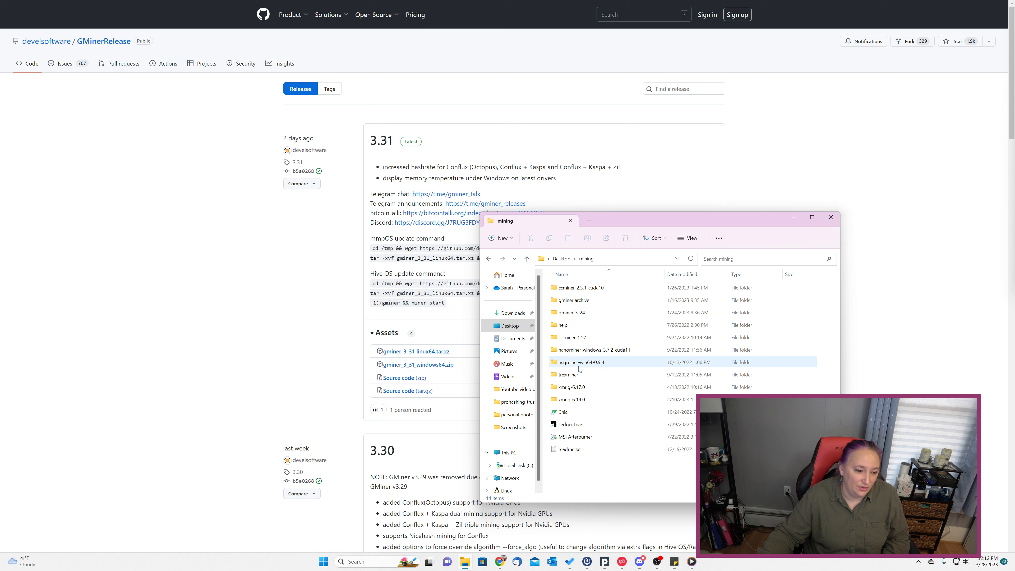
pyautogui.doubleClick(572, 312)
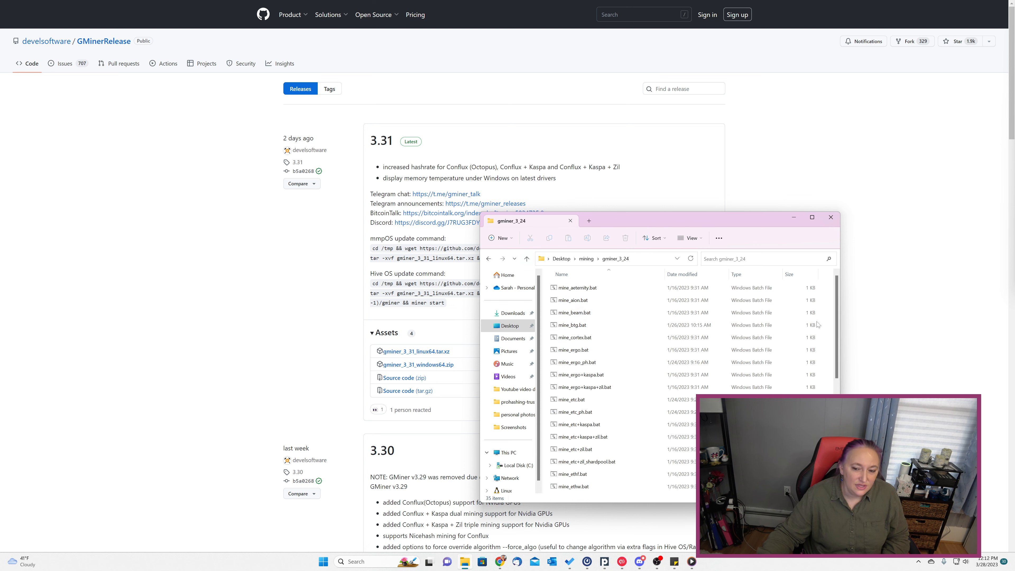
pyautogui.click(572, 312)
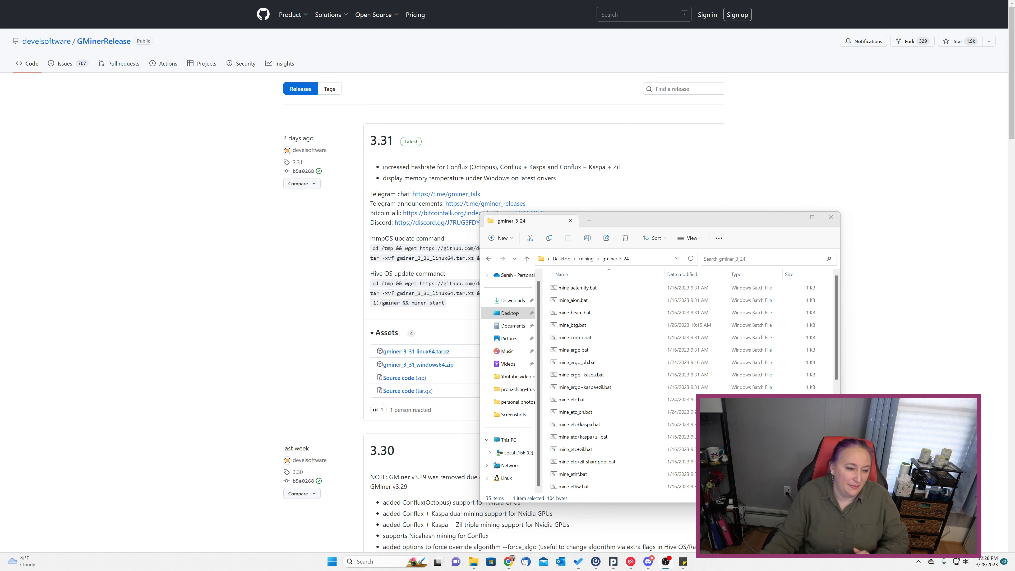
# Locate mine_ravencoin.bat and open it for editing via the context menu.
pyautogui.scroll(-3)
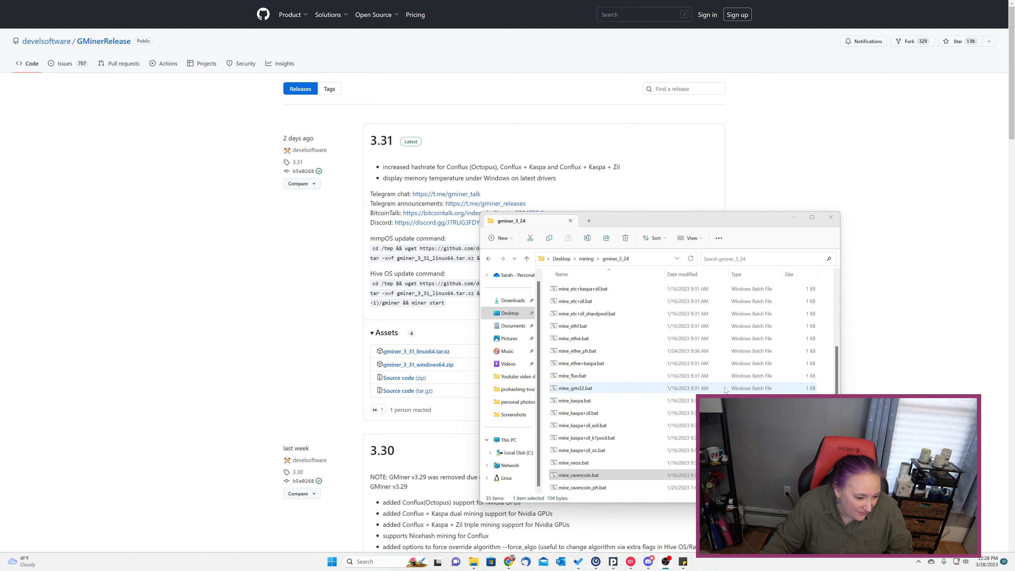
pyautogui.scroll(-3)
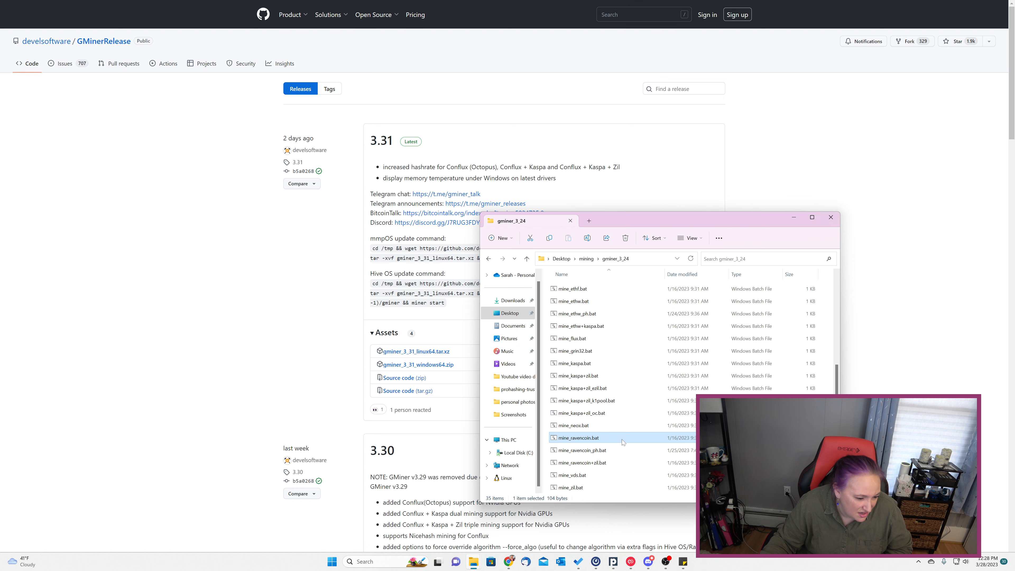
pyautogui.rightClick(577, 437)
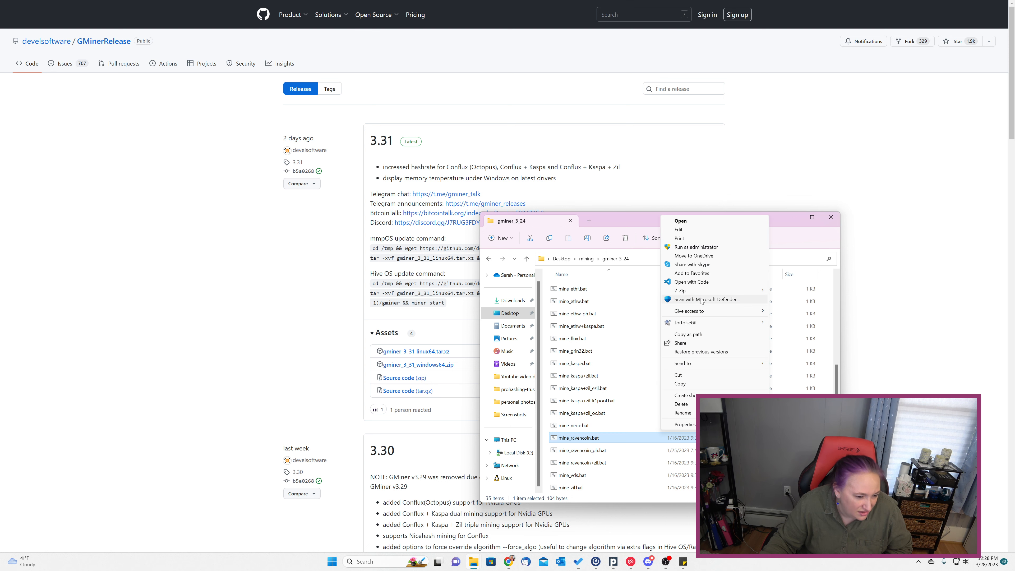
pyautogui.click(679, 230)
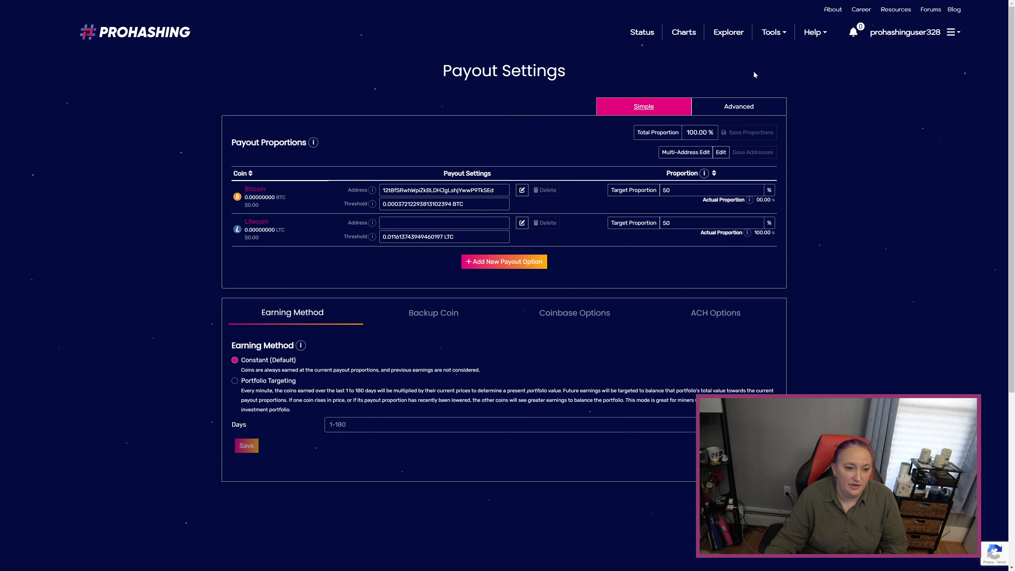
# In the Worker Configurator, choose the KAWPOW algorithm with a 35 MH/s hashrate.
pyautogui.click(771, 32)
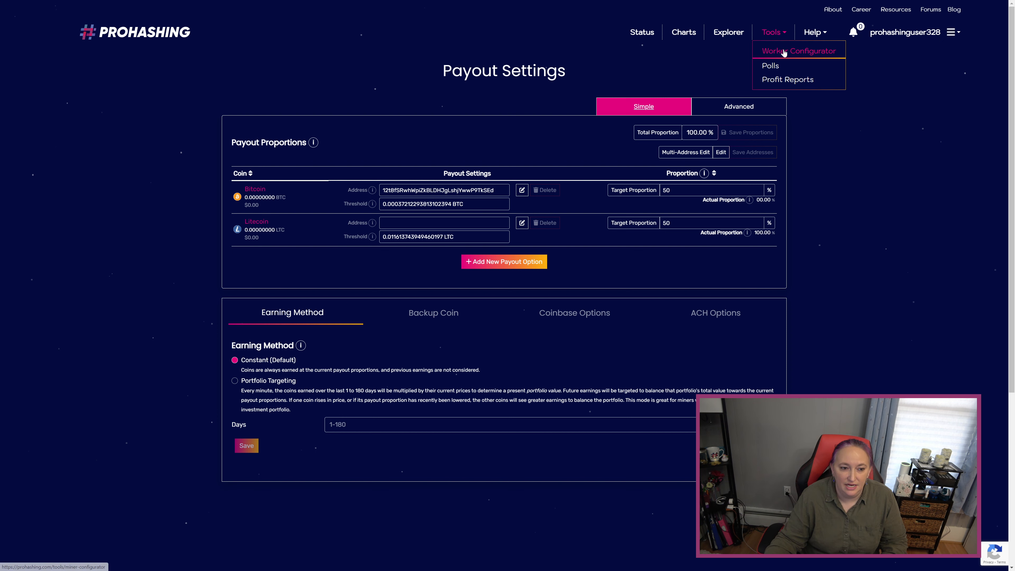
pyautogui.click(799, 50)
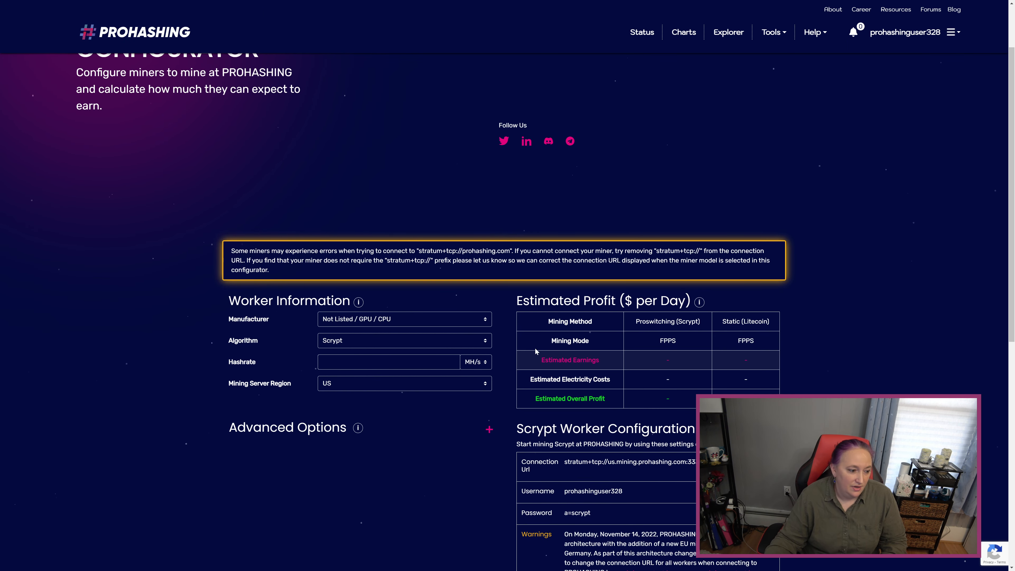
pyautogui.scroll(-3)
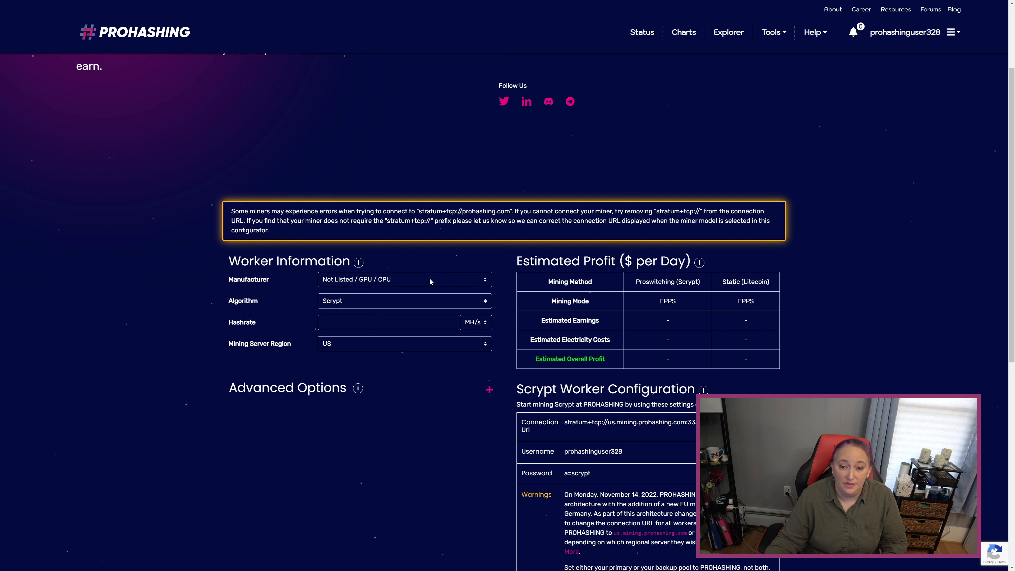
pyautogui.moveTo(424, 302)
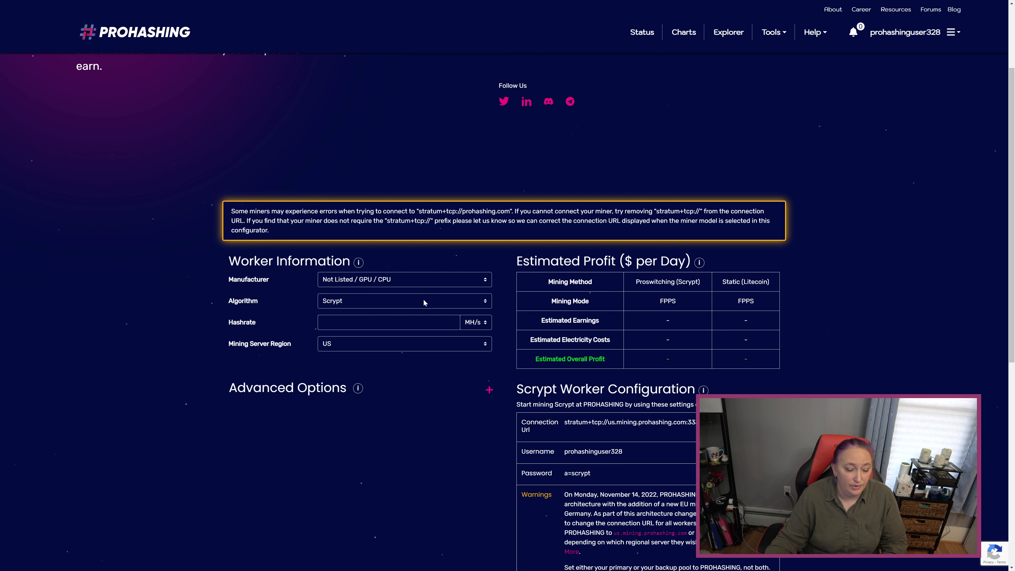
pyautogui.click(404, 301)
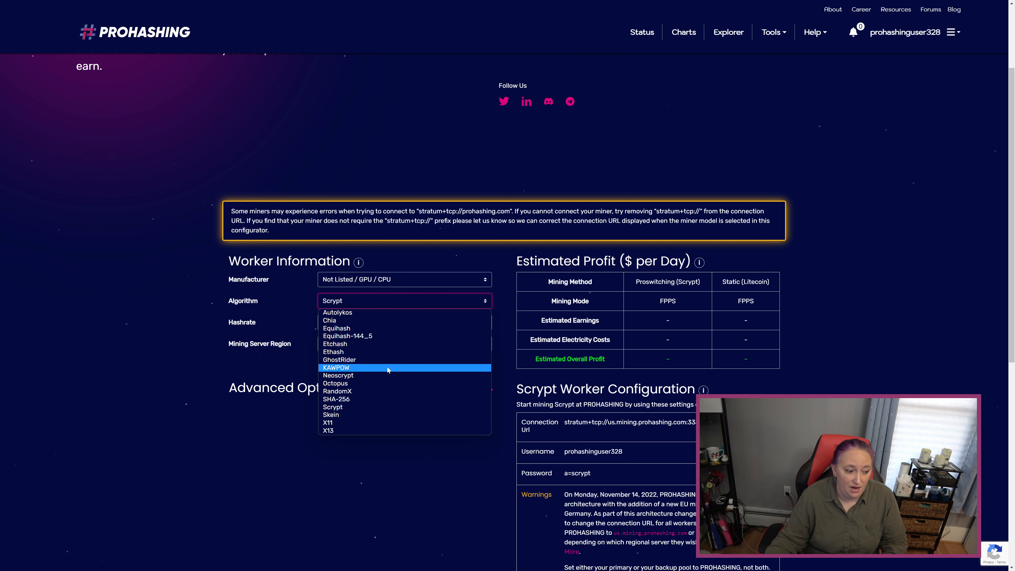
pyautogui.click(337, 368)
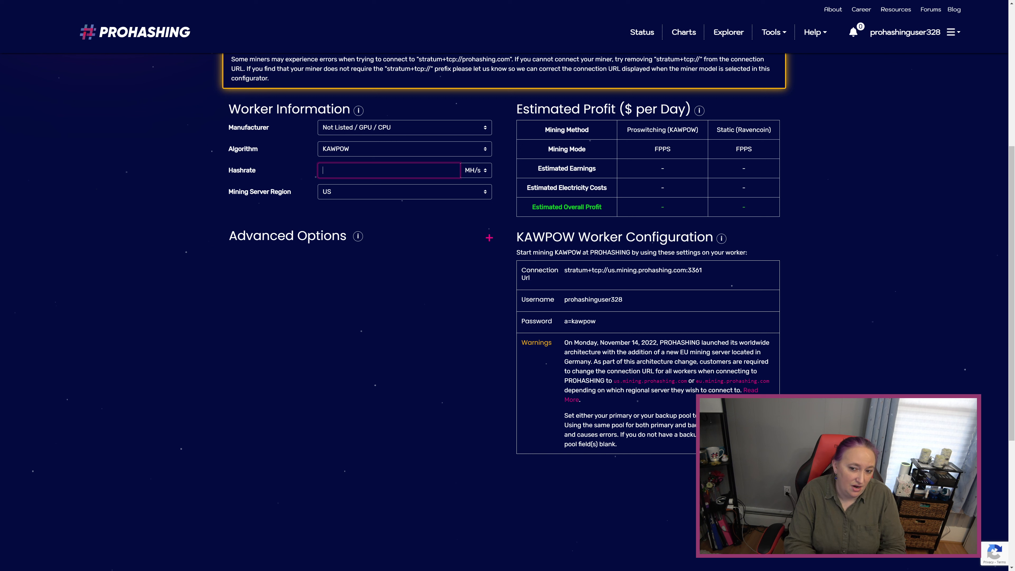
pyautogui.write('35')
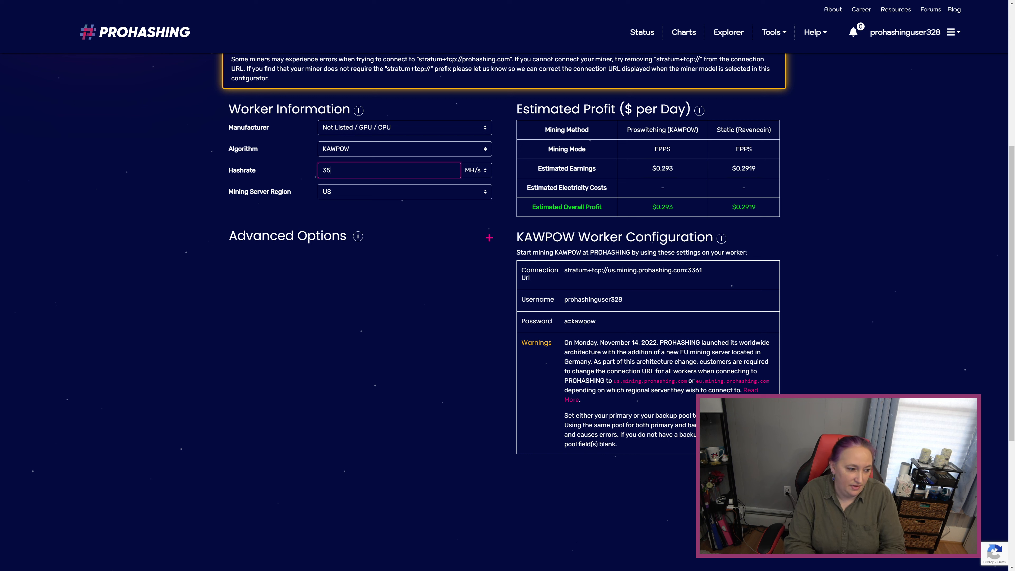
pyautogui.moveTo(370, 194)
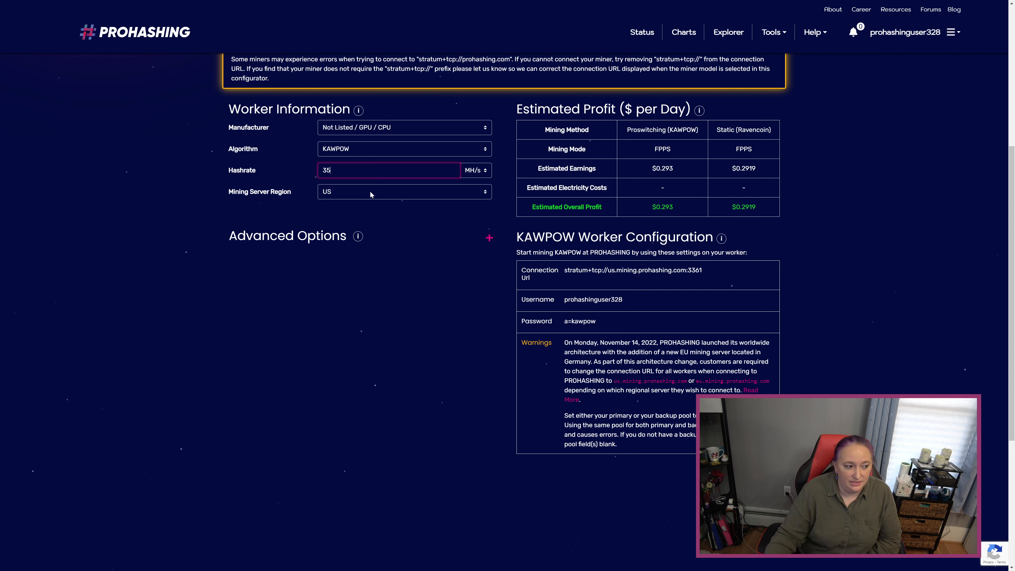
pyautogui.moveTo(349, 202)
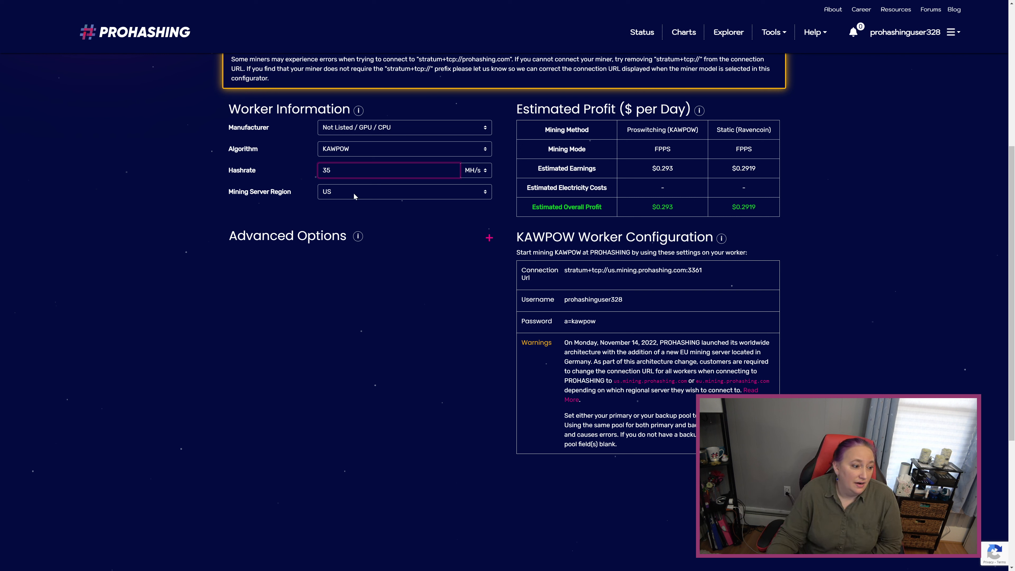
pyautogui.moveTo(361, 195)
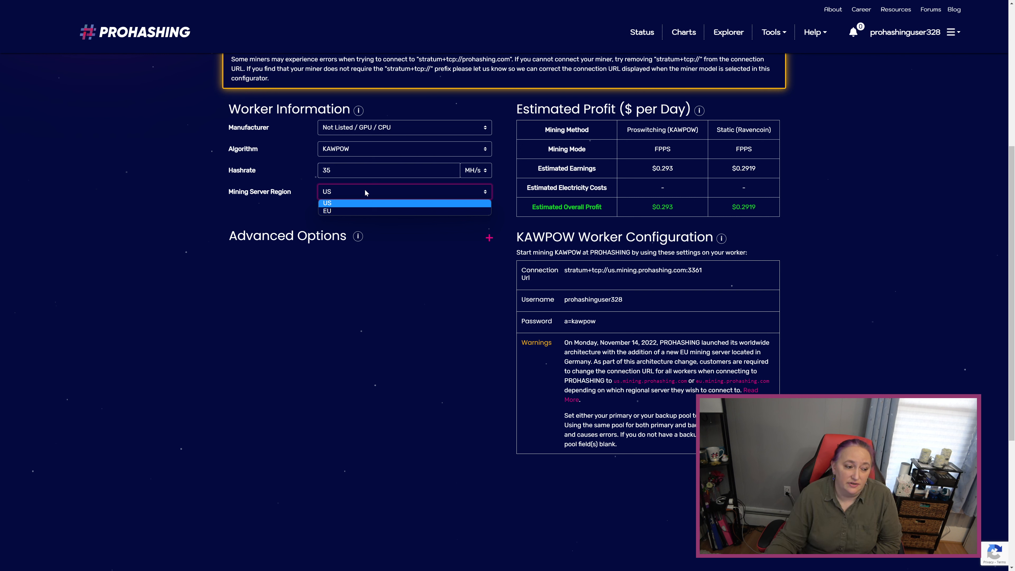
pyautogui.moveTo(373, 211)
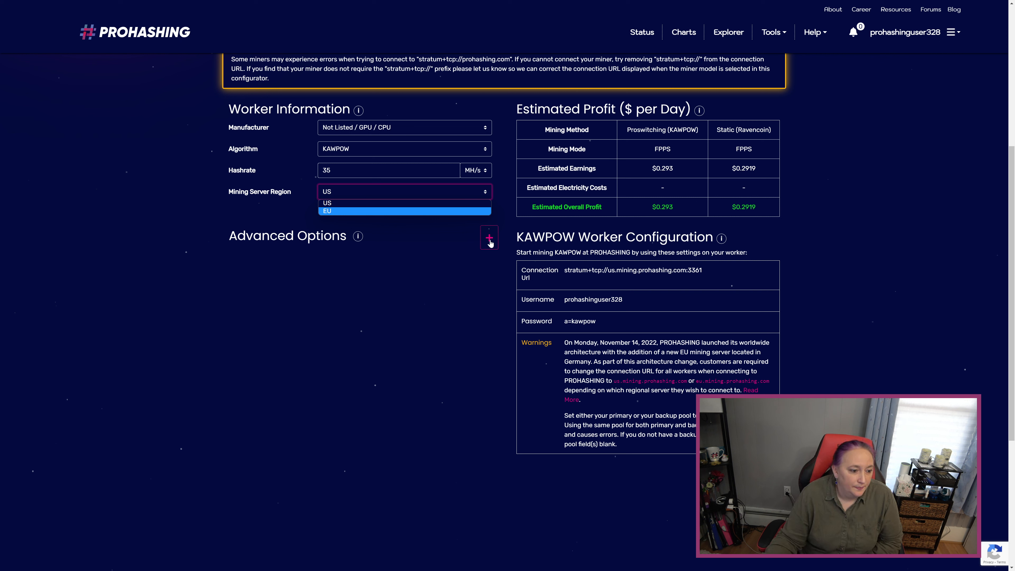
pyautogui.click(490, 236)
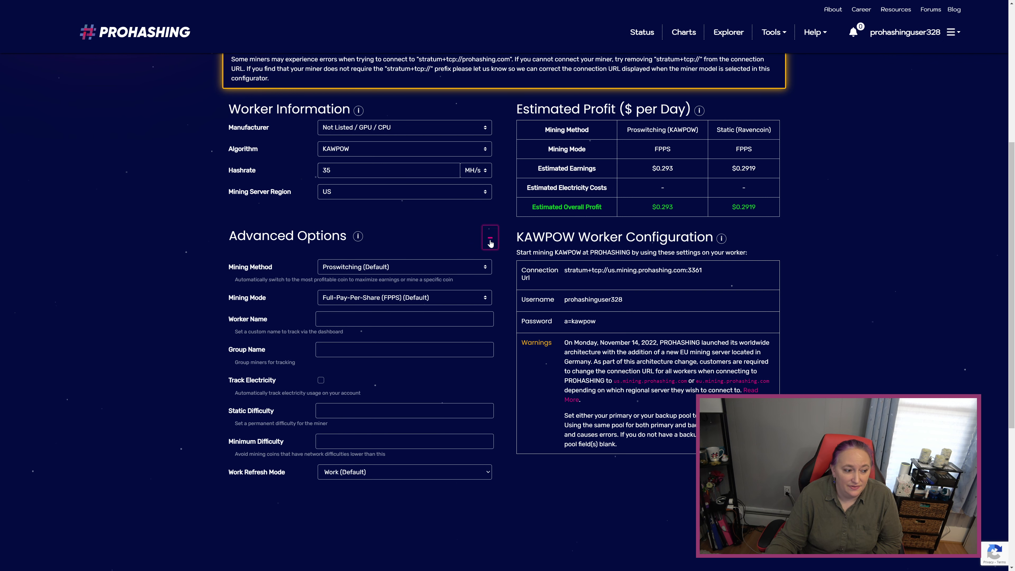
pyautogui.scroll(3)
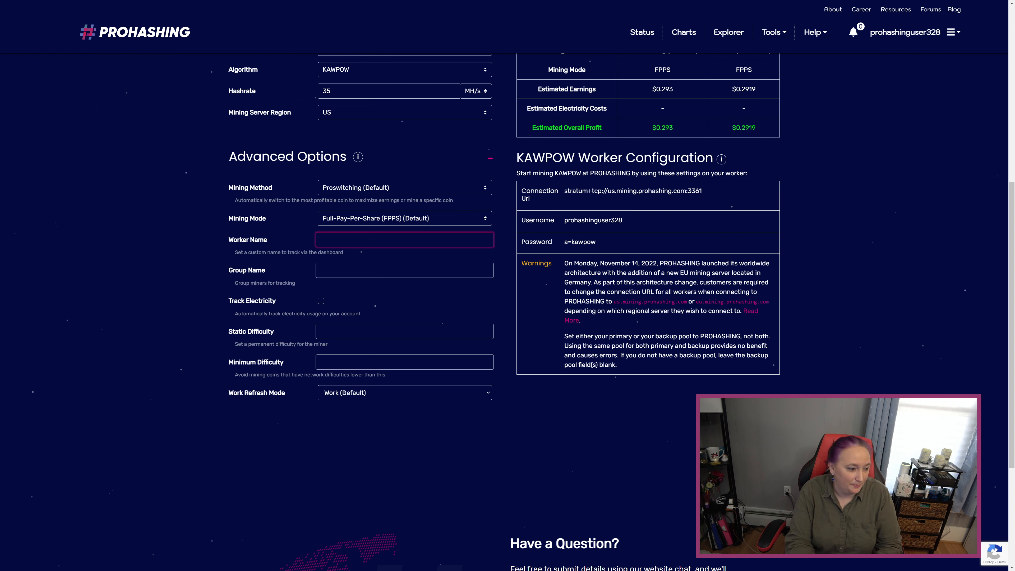
pyautogui.write('test_')
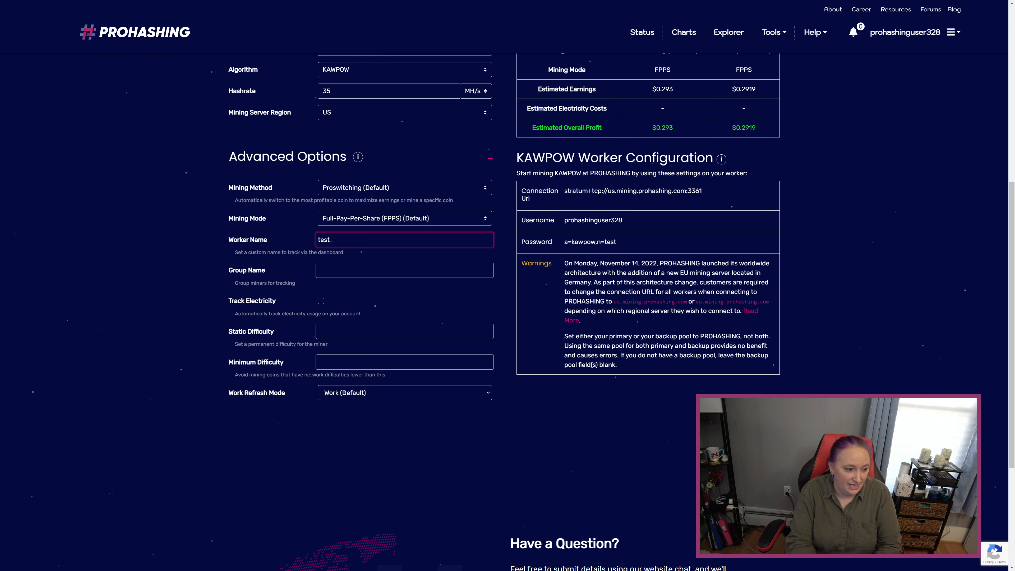
pyautogui.write('worker')
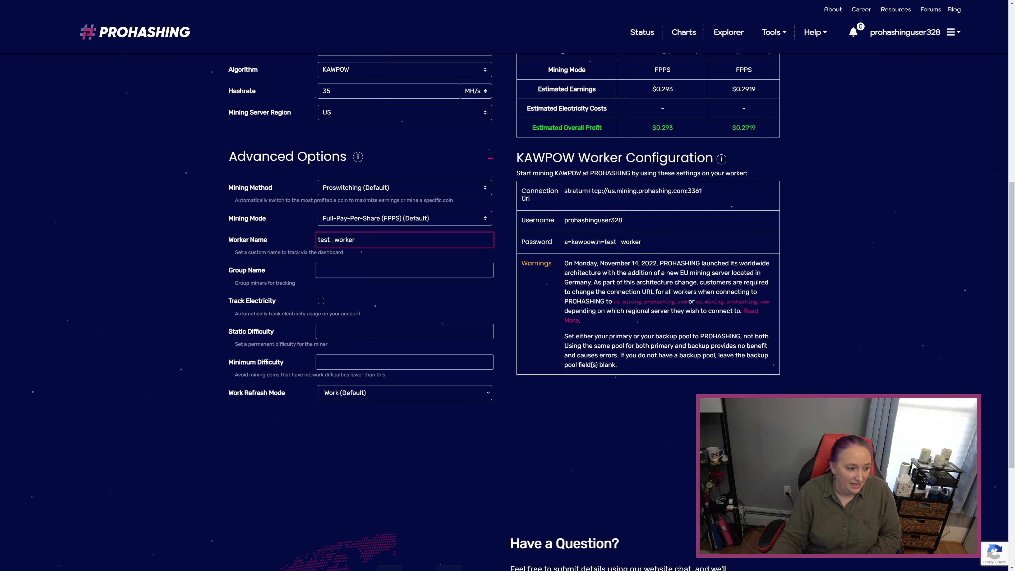
pyautogui.click(404, 271)
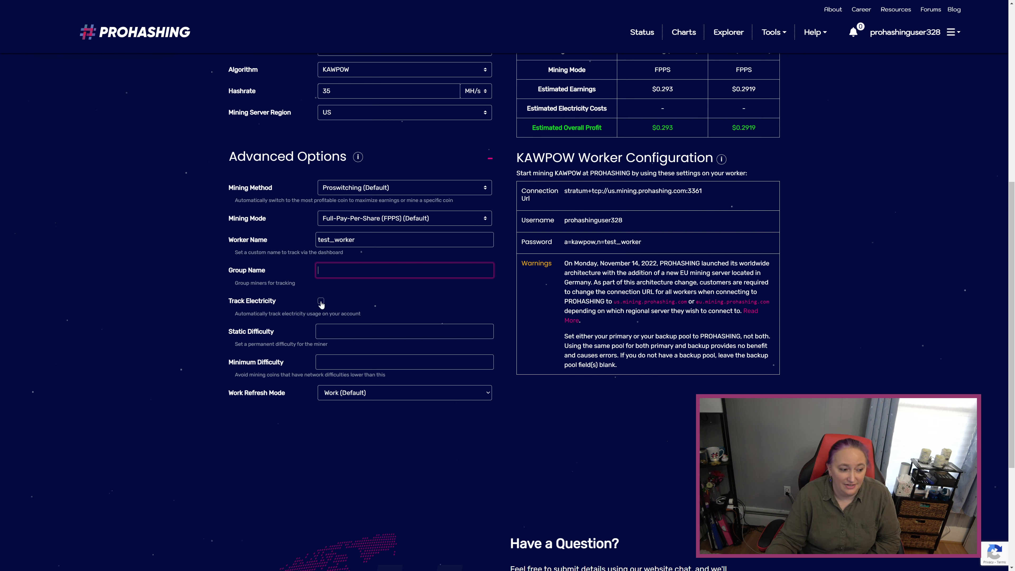
# Enable electricity tracking at 243 W and 0.04 $/kWh, updating the password and profit estimate.
pyautogui.click(321, 300)
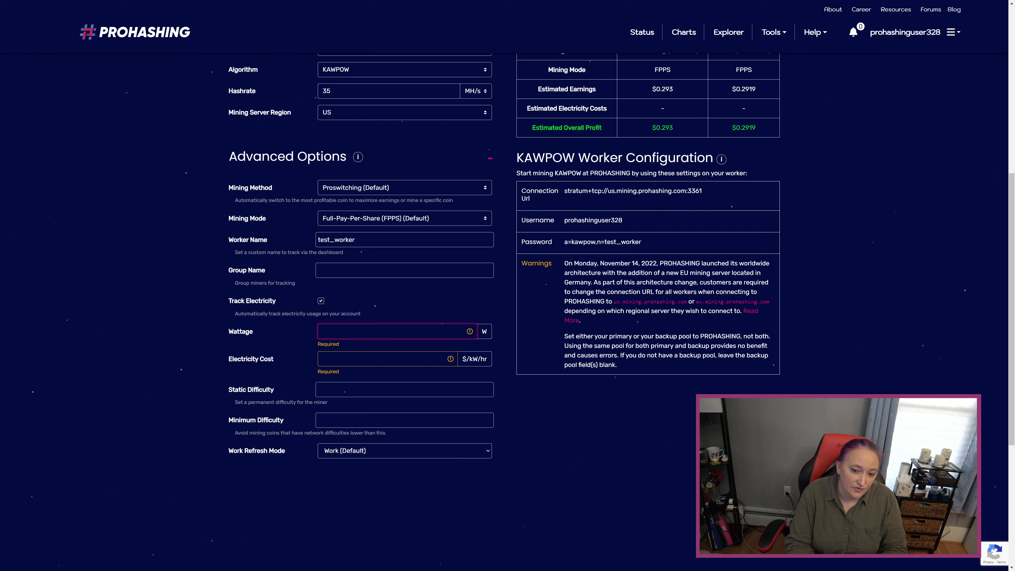
pyautogui.write('243')
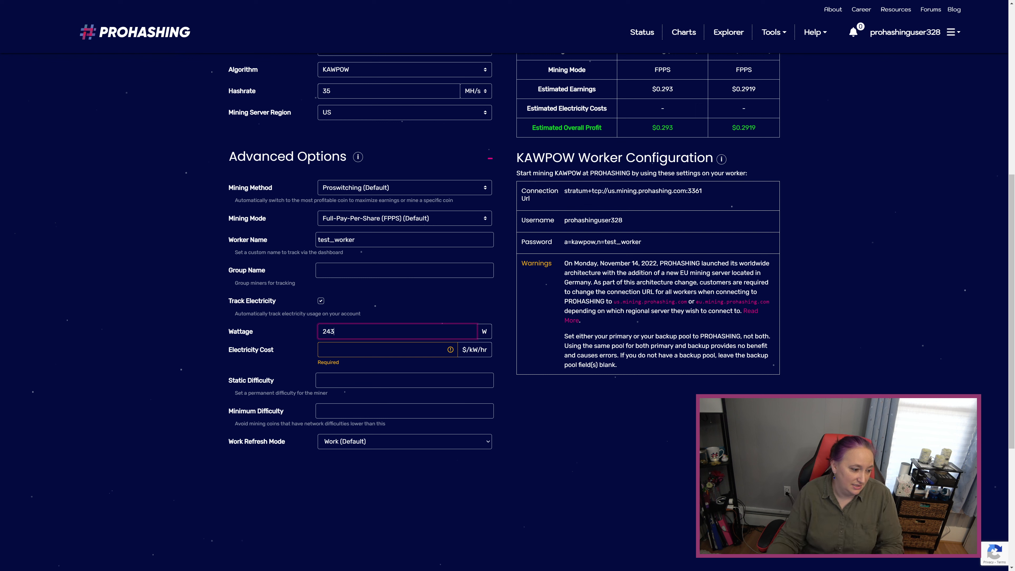
pyautogui.click(386, 349)
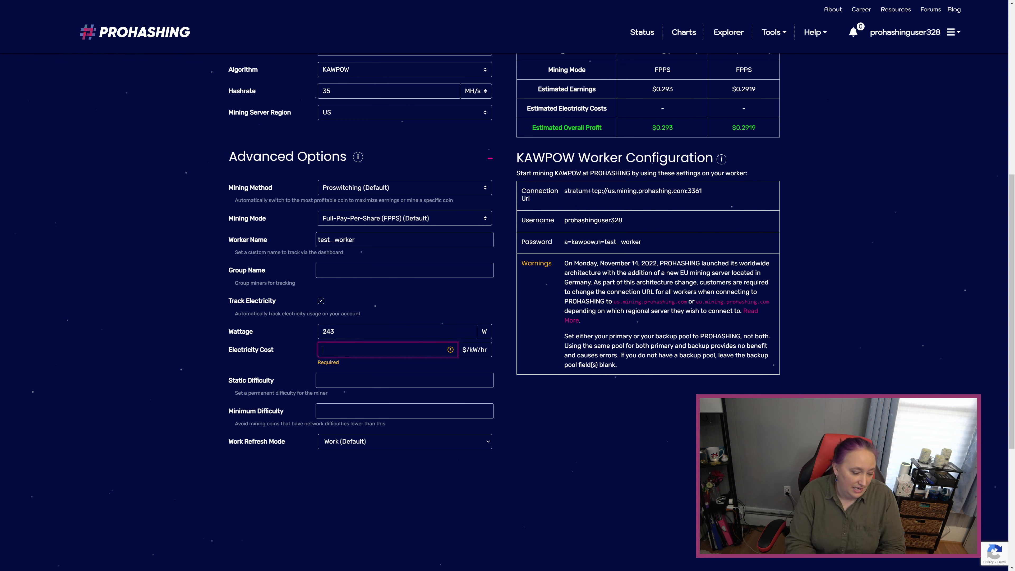
pyautogui.write('0.4')
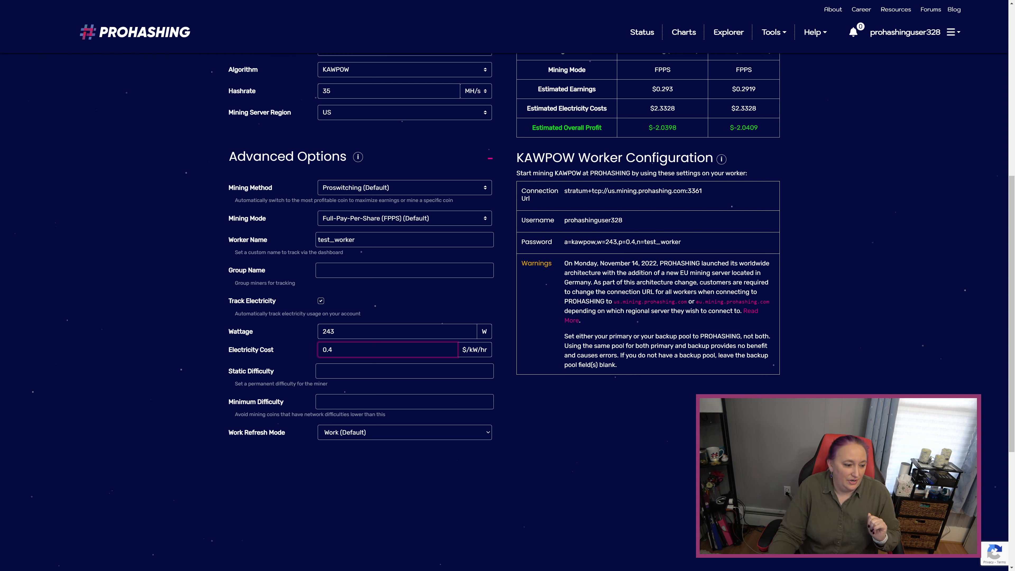
pyautogui.write('0.04')
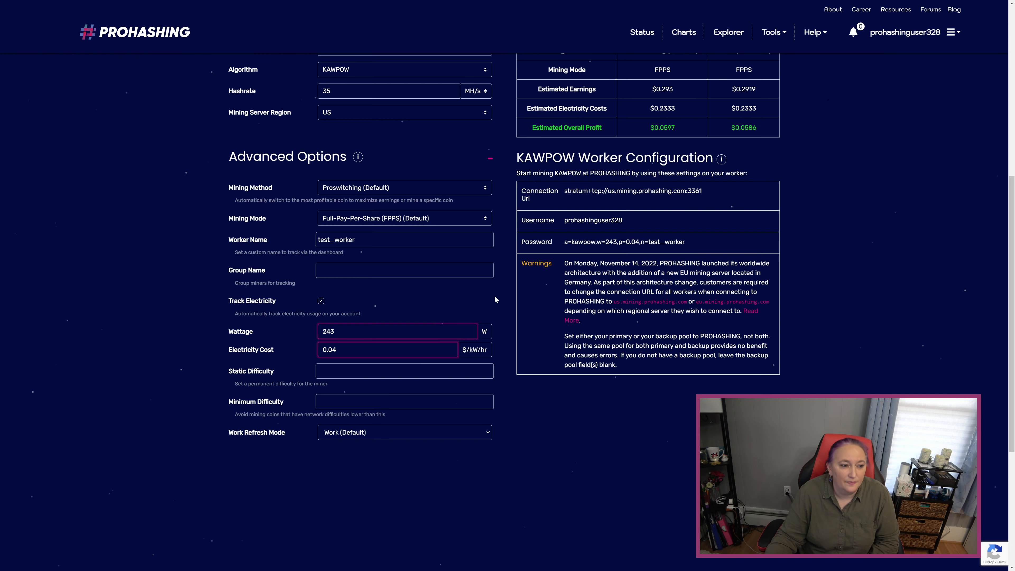
pyautogui.scroll(3)
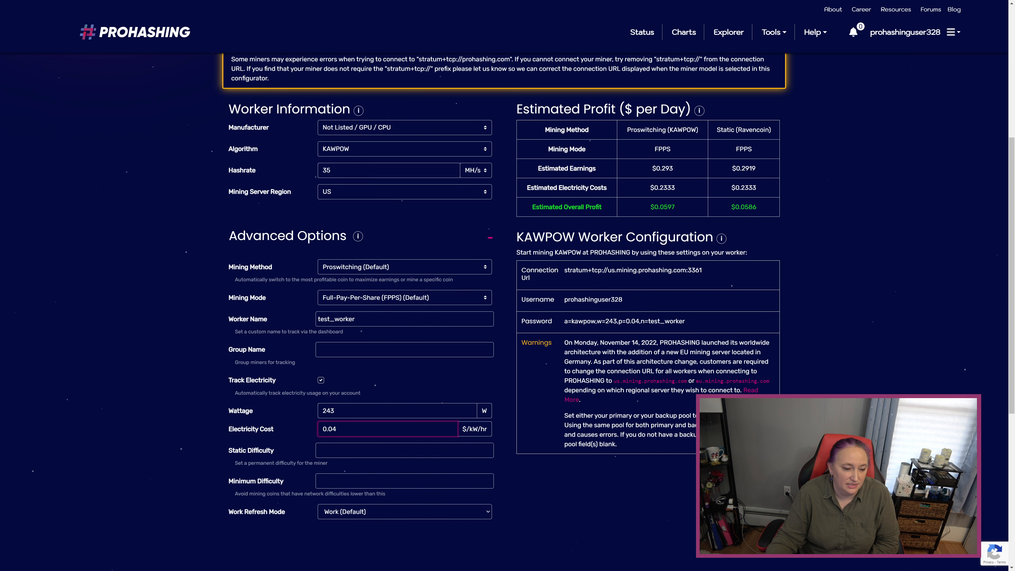
pyautogui.moveTo(763, 171)
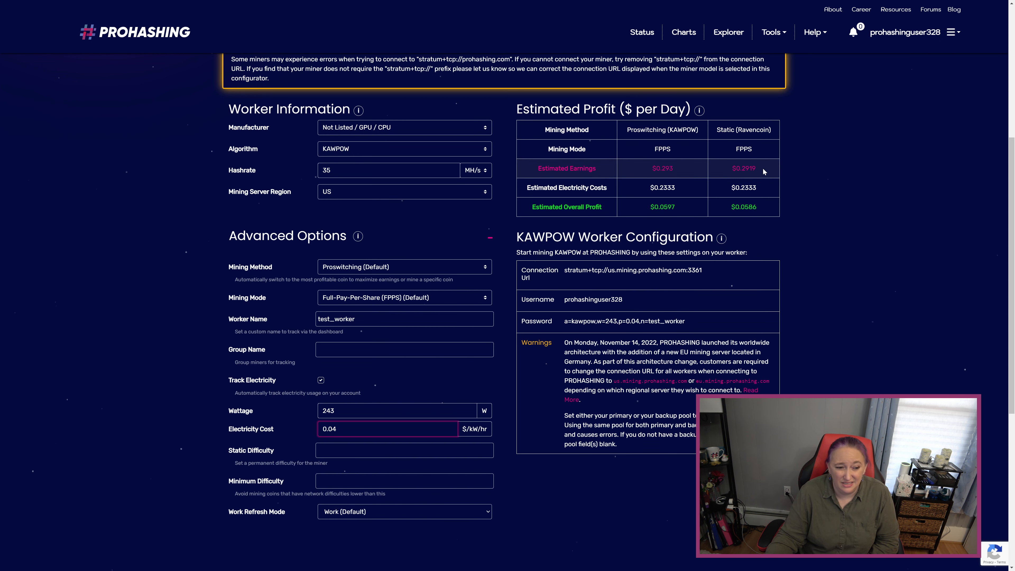
pyautogui.moveTo(808, 165)
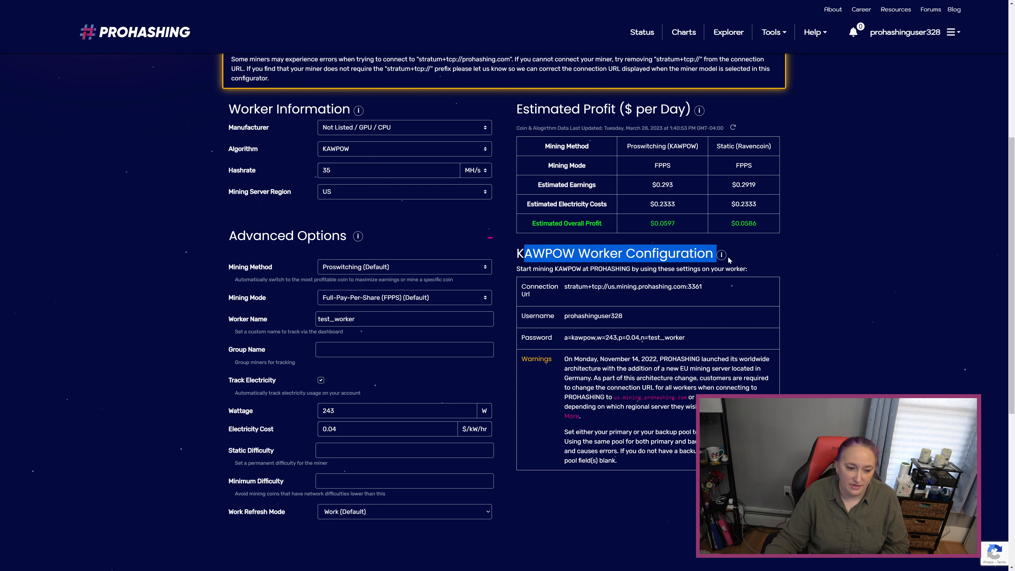
pyautogui.moveTo(769, 276)
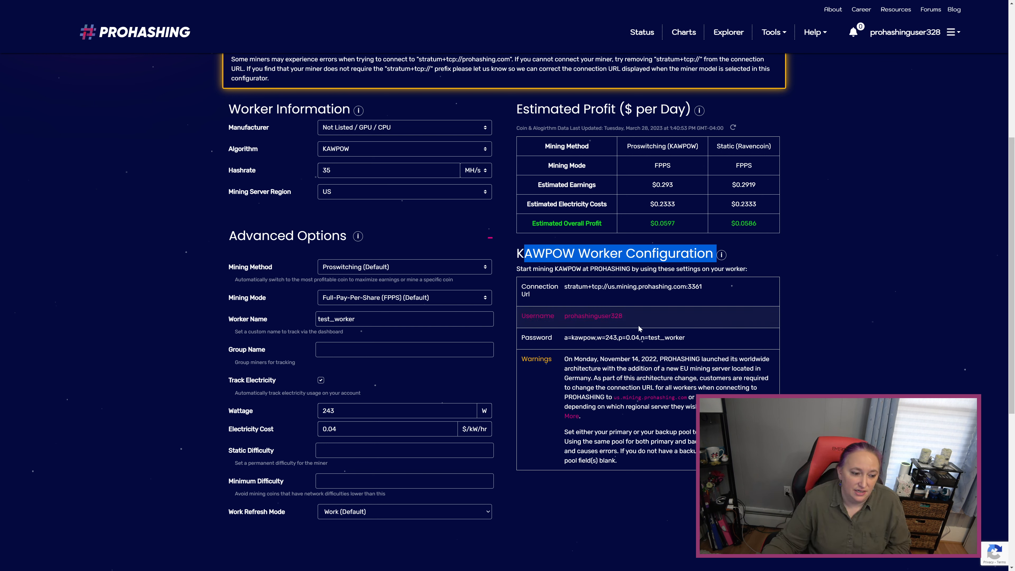
pyautogui.moveTo(648, 318)
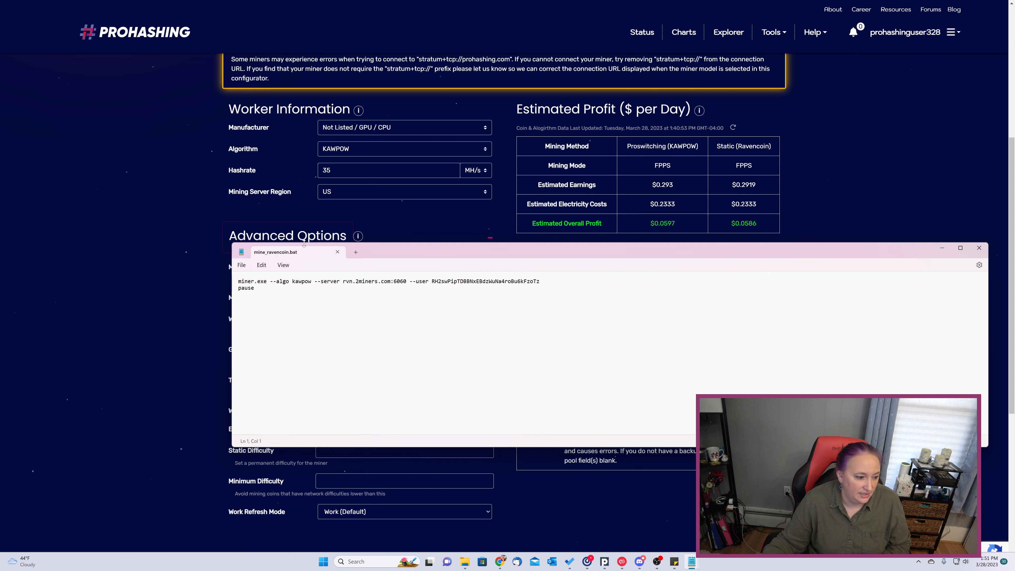
pyautogui.doubleClick(361, 281)
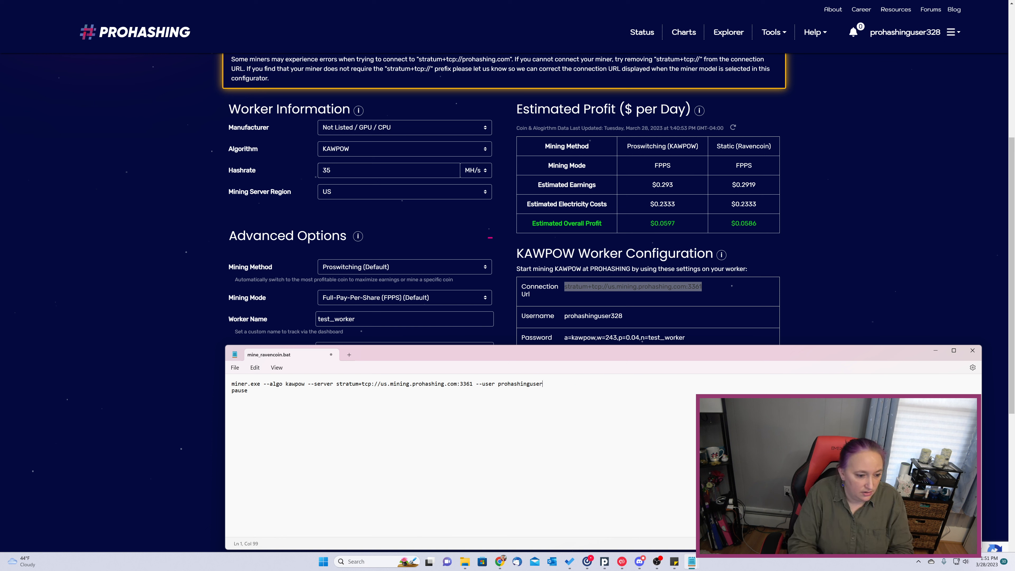
pyautogui.write('328')
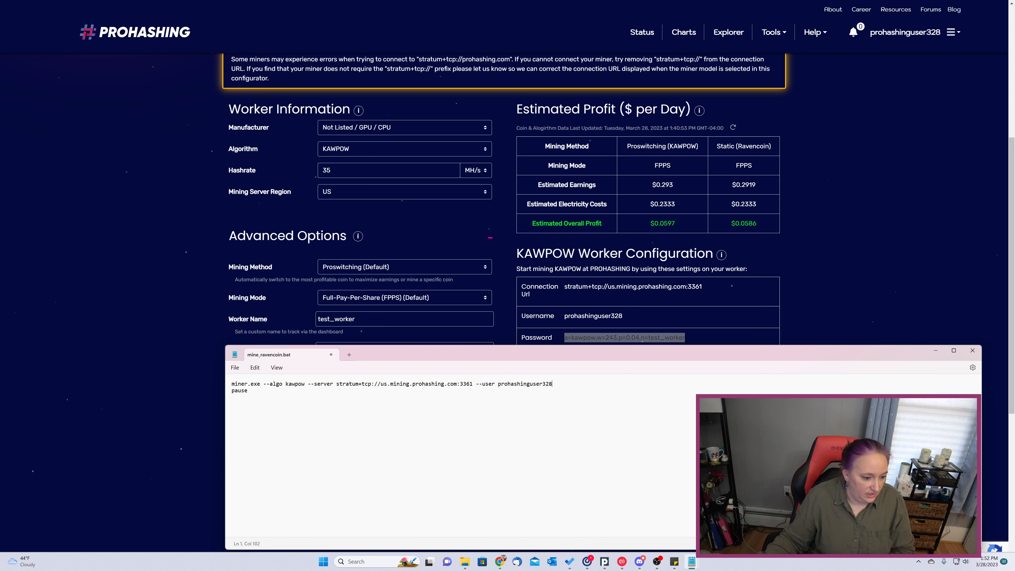
pyautogui.write('--')
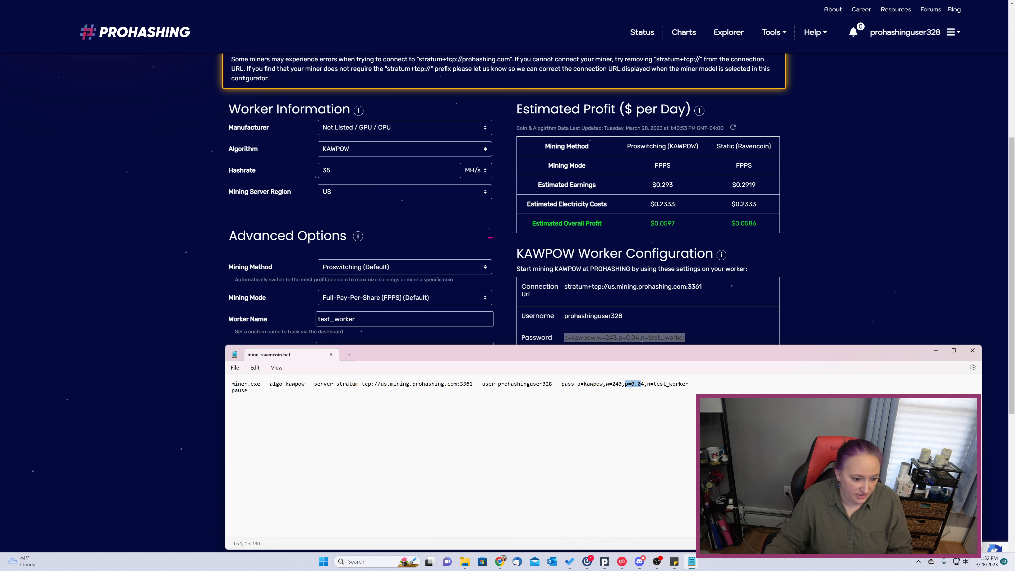
pyautogui.doubleClick(667, 384)
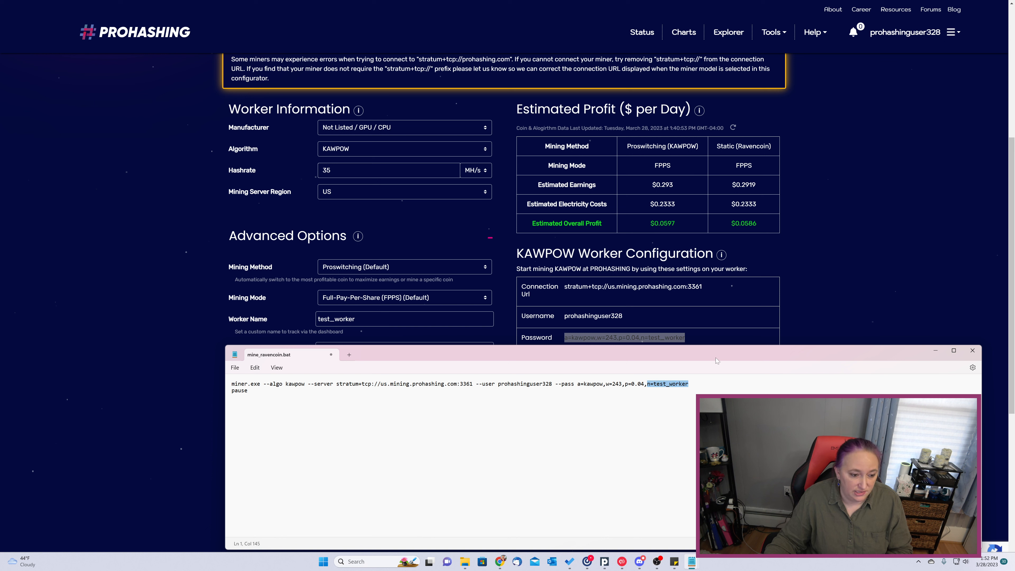
pyautogui.moveTo(746, 373)
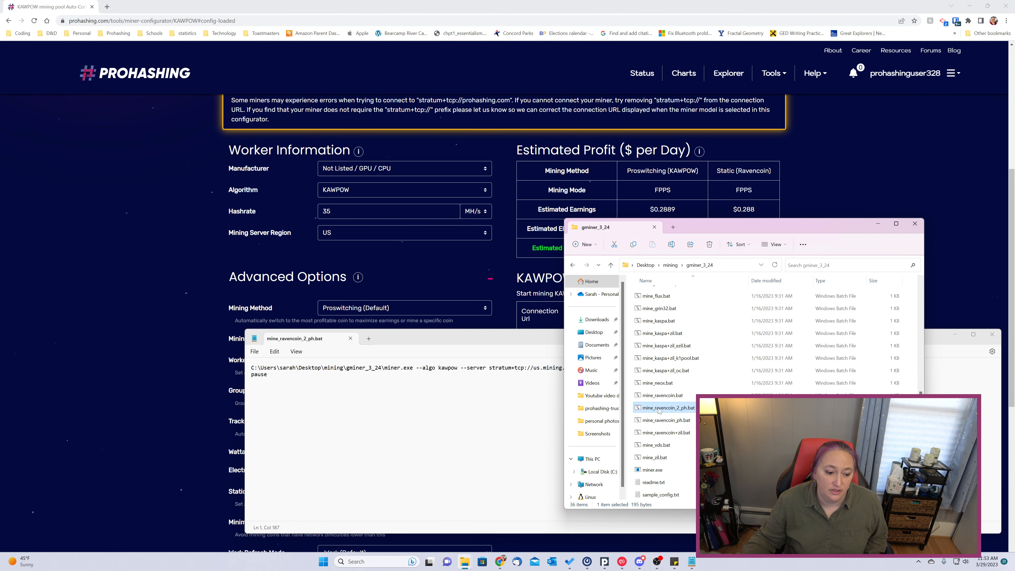
pyautogui.moveTo(660, 411)
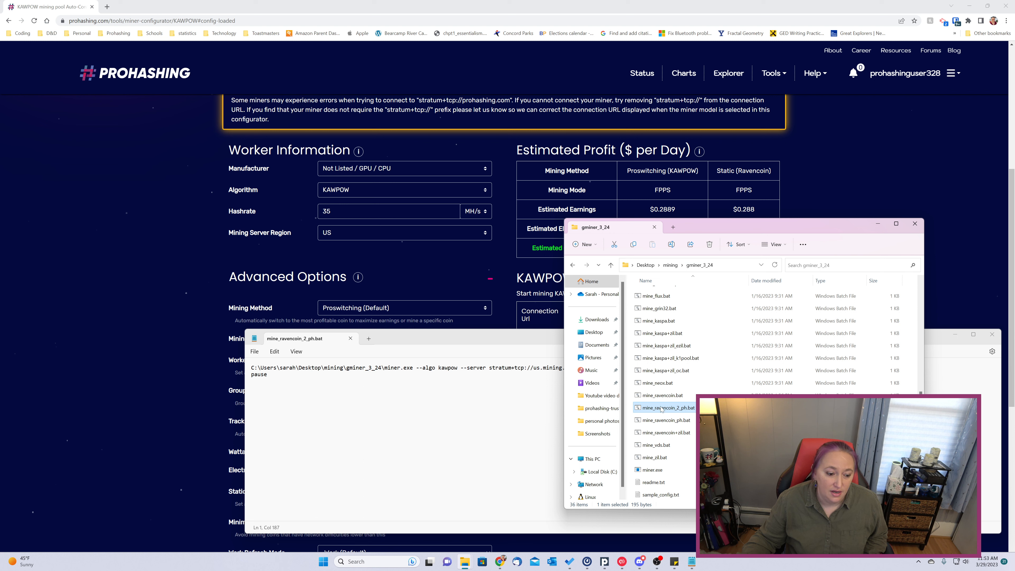
# Run mine_ravencoin_2_ph.bat as administrator so GMiner connects to PROHASHING's US server.
pyautogui.rightClick(664, 408)
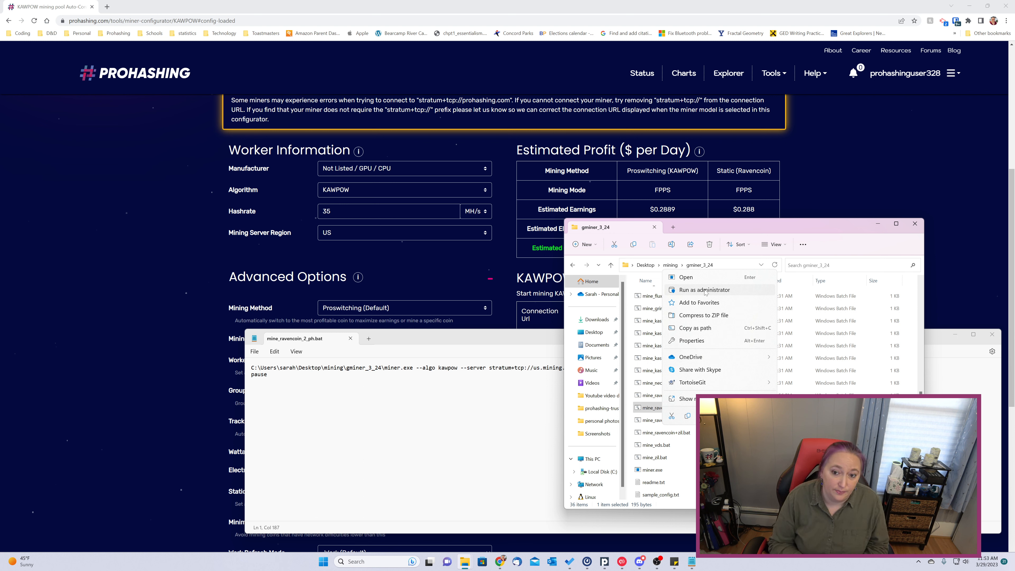
pyautogui.click(704, 289)
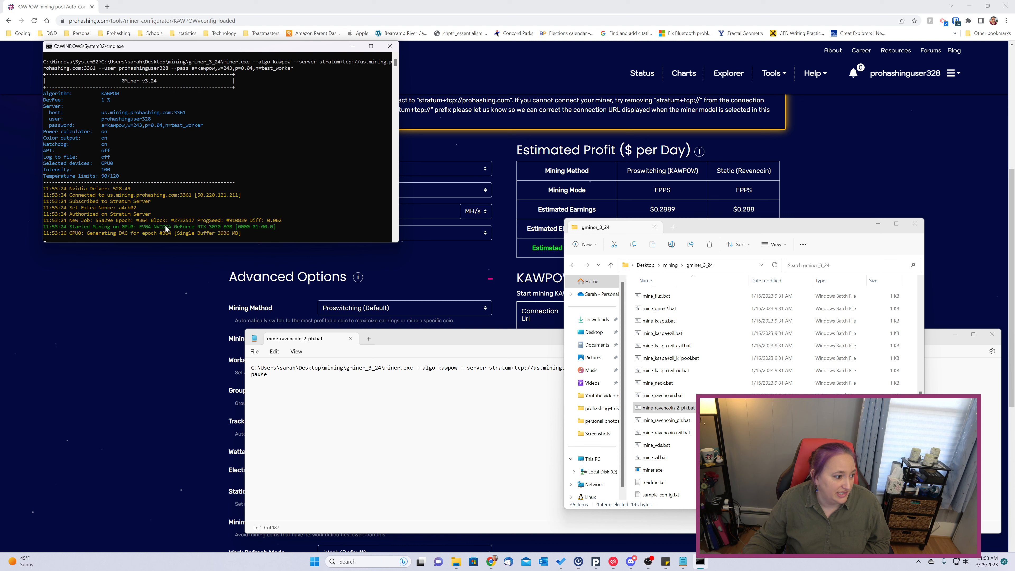
pyautogui.moveTo(341, 107)
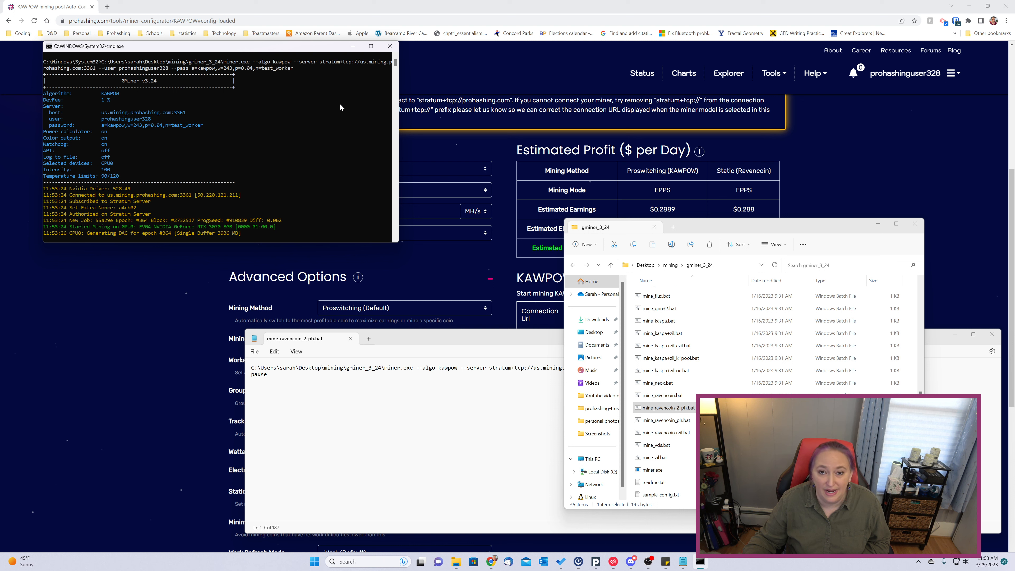
pyautogui.moveTo(929, 141)
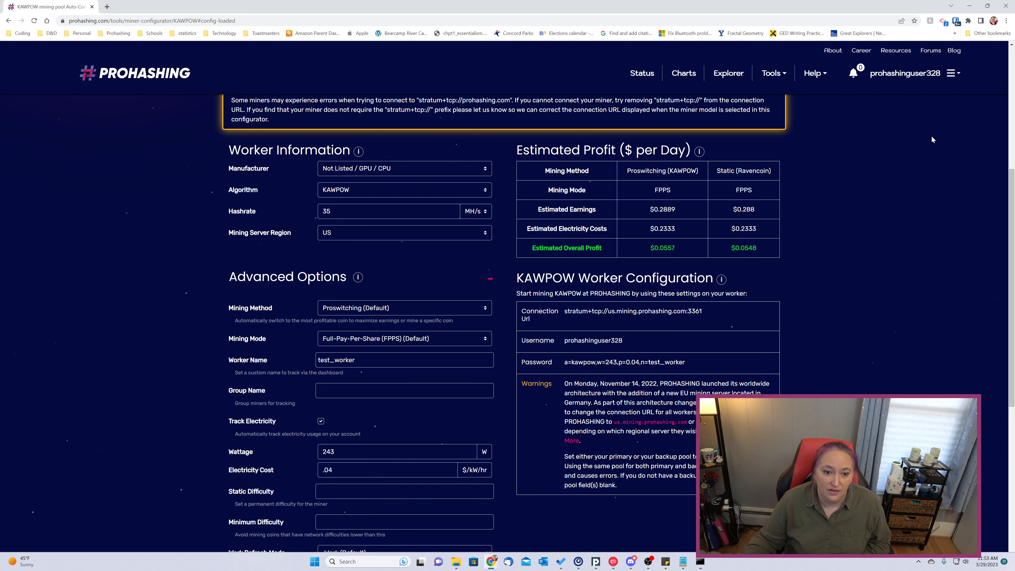
# Go to the account Dashboard and see test_worker listed as a KAWPOW Ravencoin worker.
pyautogui.click(953, 72)
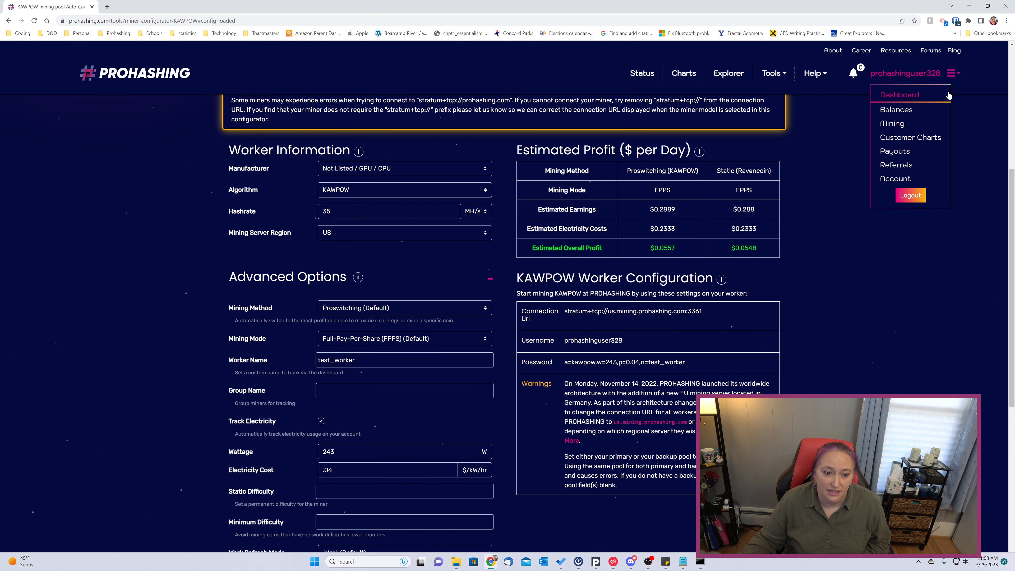
pyautogui.click(899, 95)
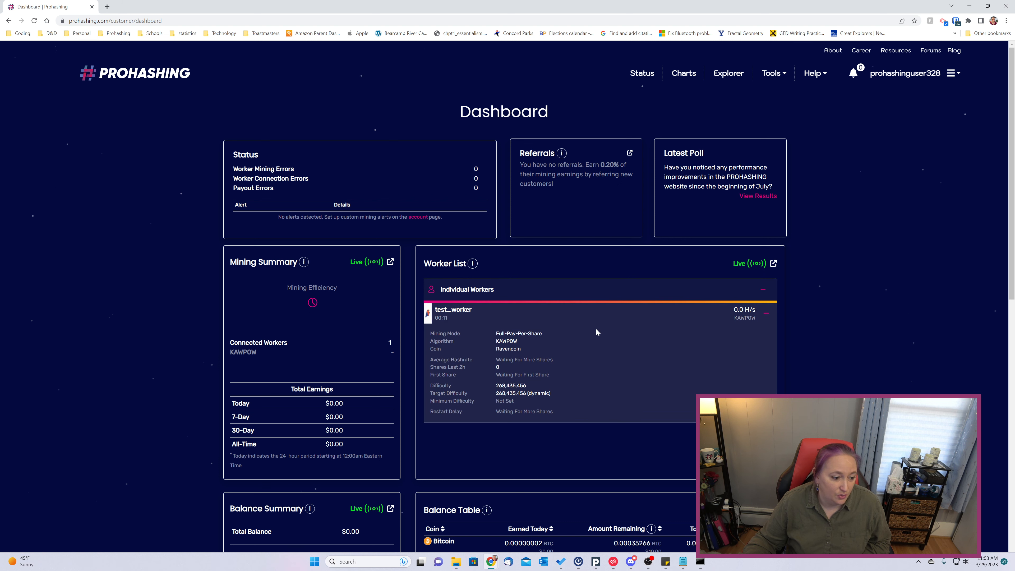
pyautogui.moveTo(494, 327)
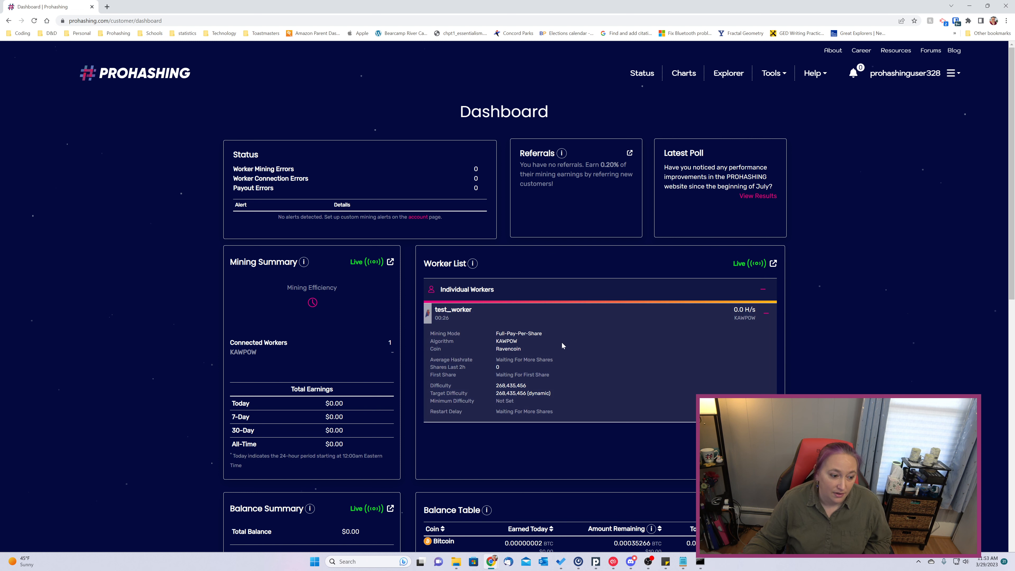
pyautogui.moveTo(505, 374)
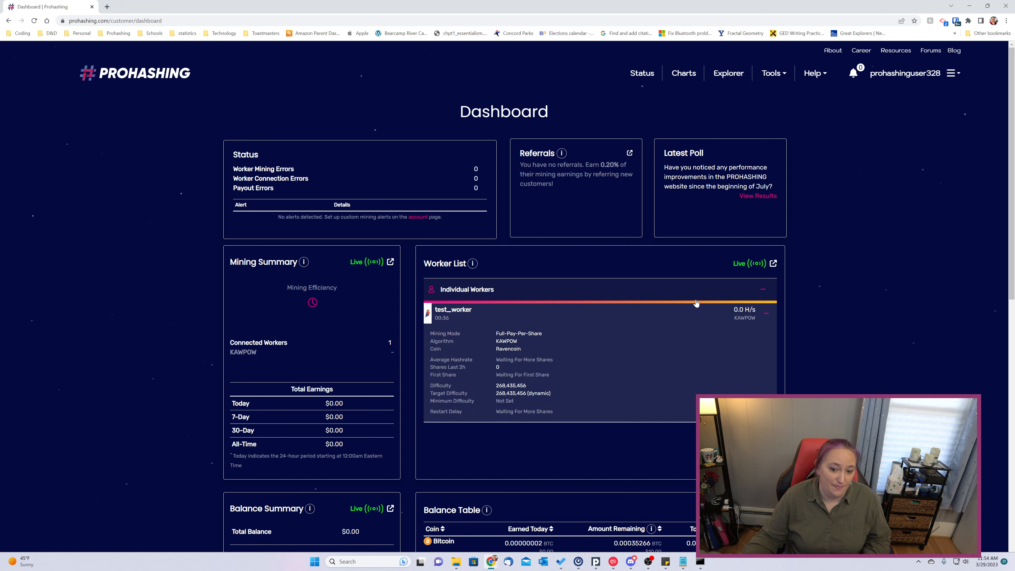
pyautogui.moveTo(707, 367)
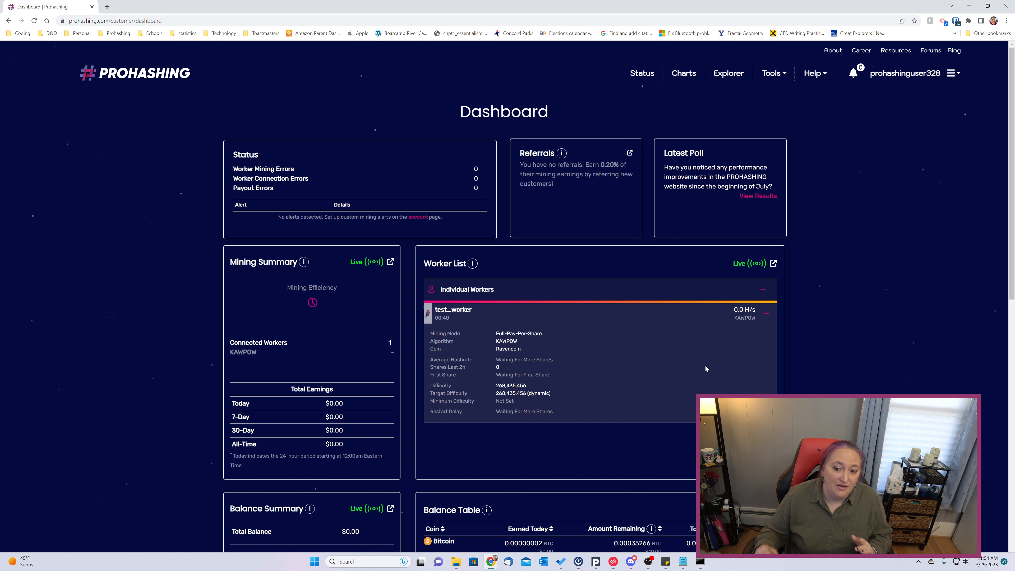
pyautogui.moveTo(742, 279)
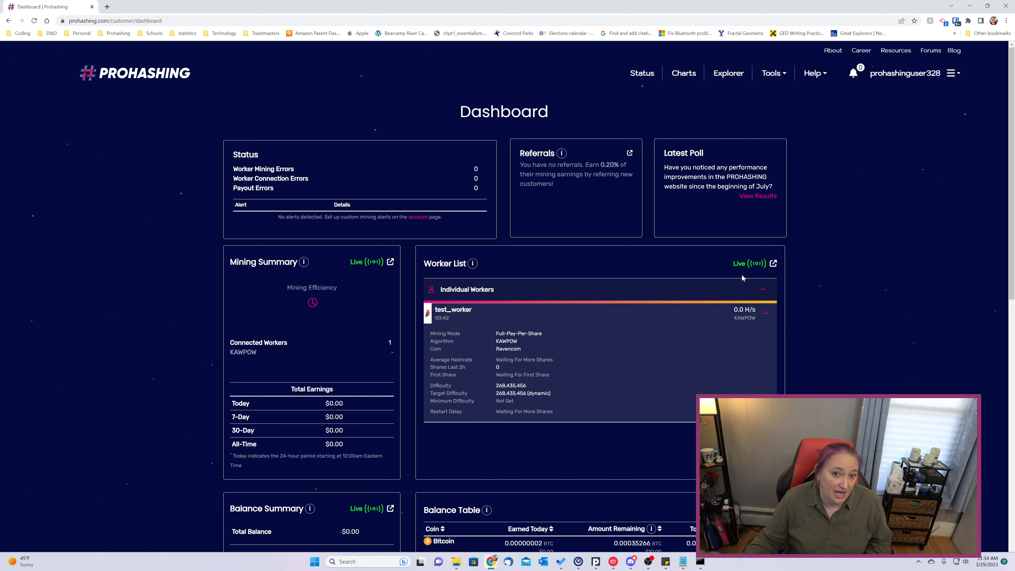
pyautogui.moveTo(651, 346)
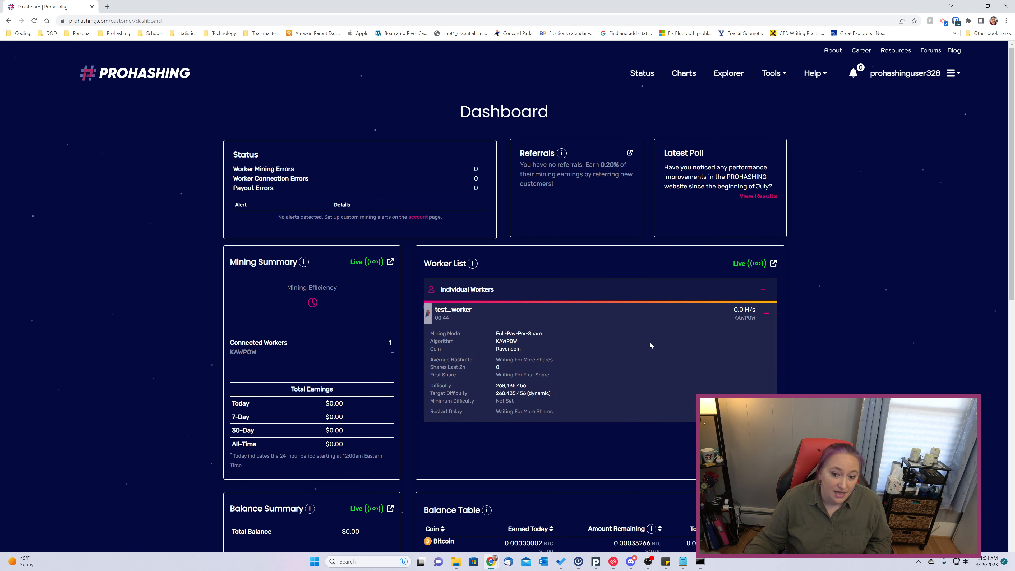